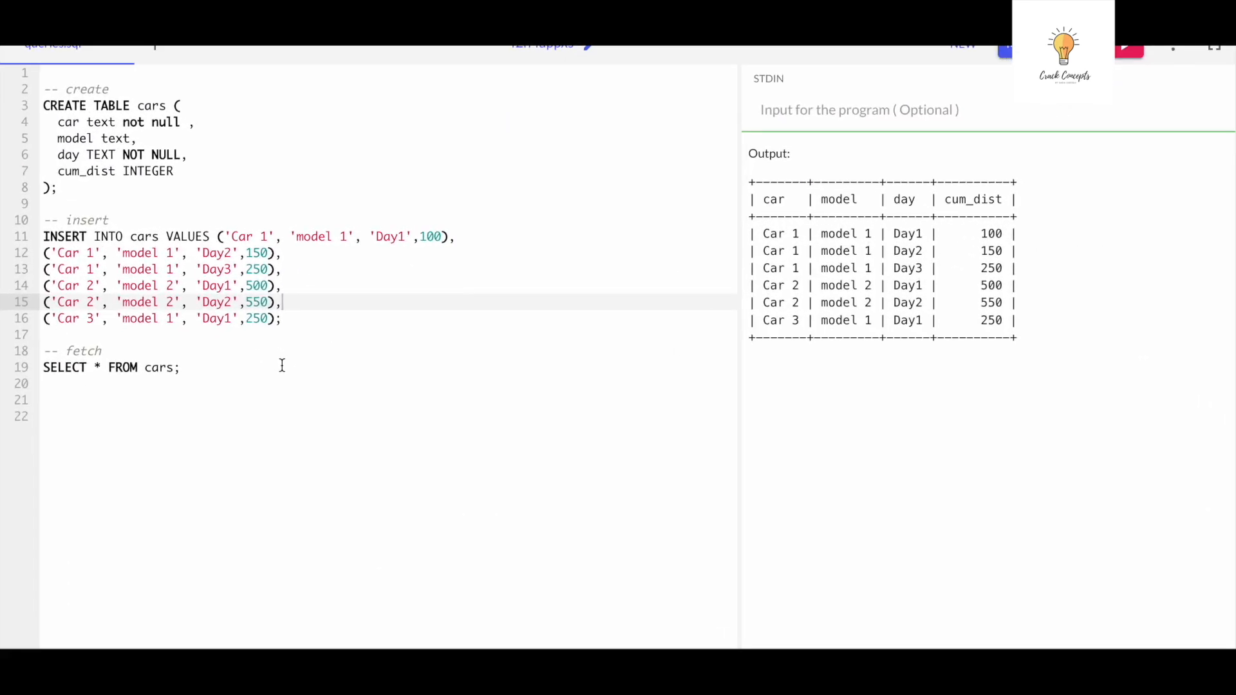
mouse_move(775, 199)
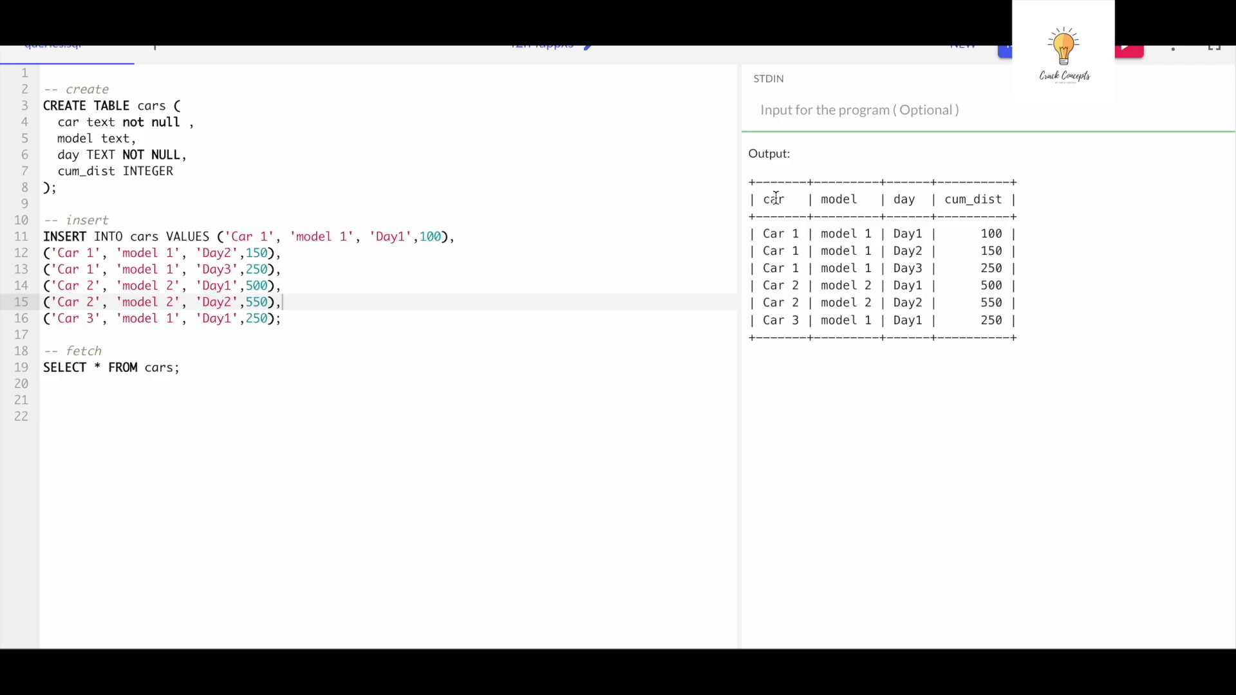
mouse_move(793, 217)
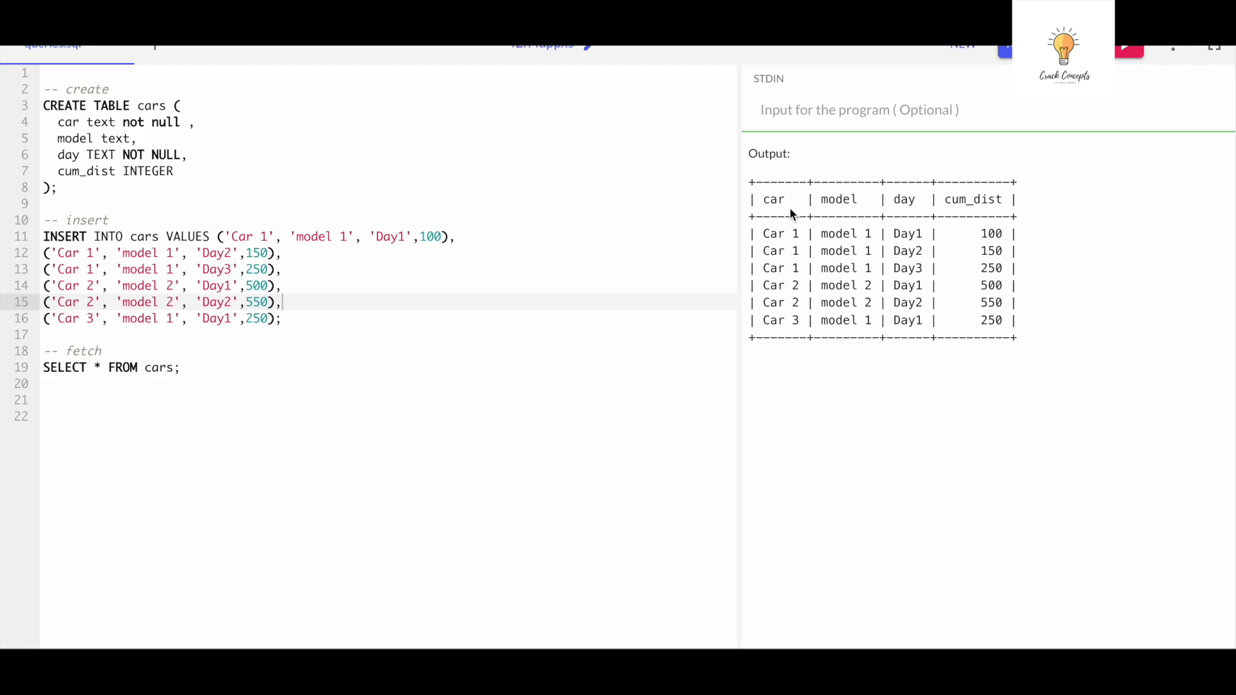
mouse_move(920, 205)
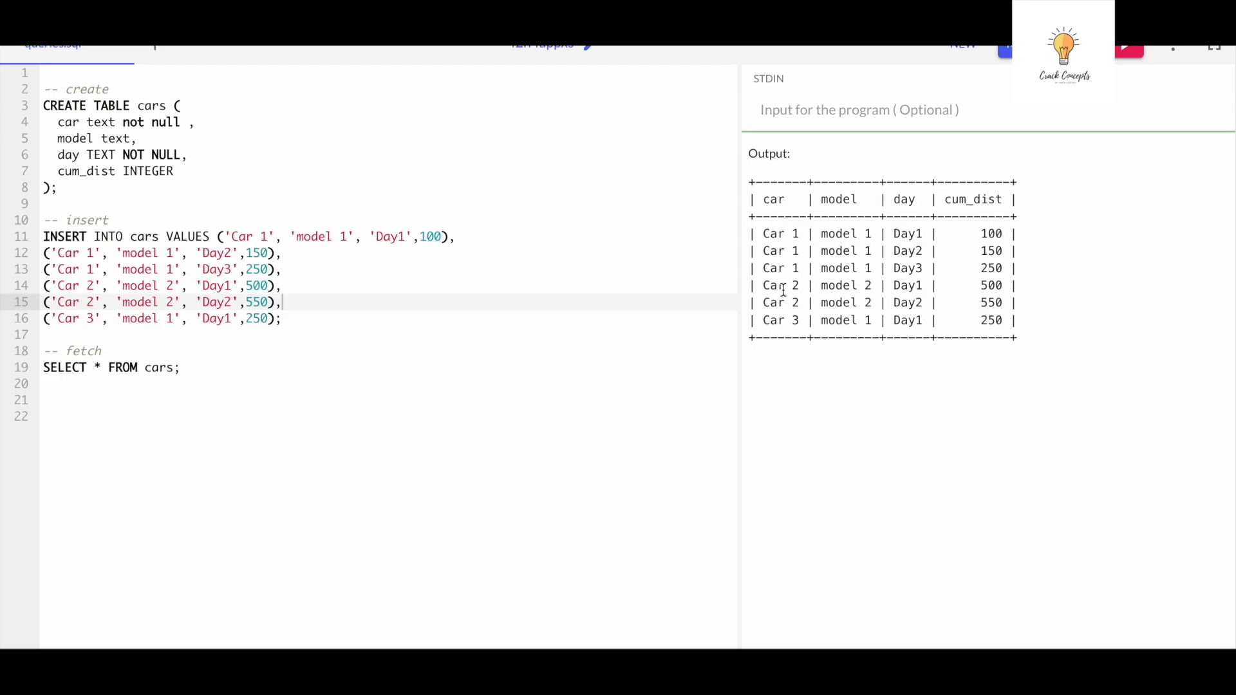
mouse_move(785, 233)
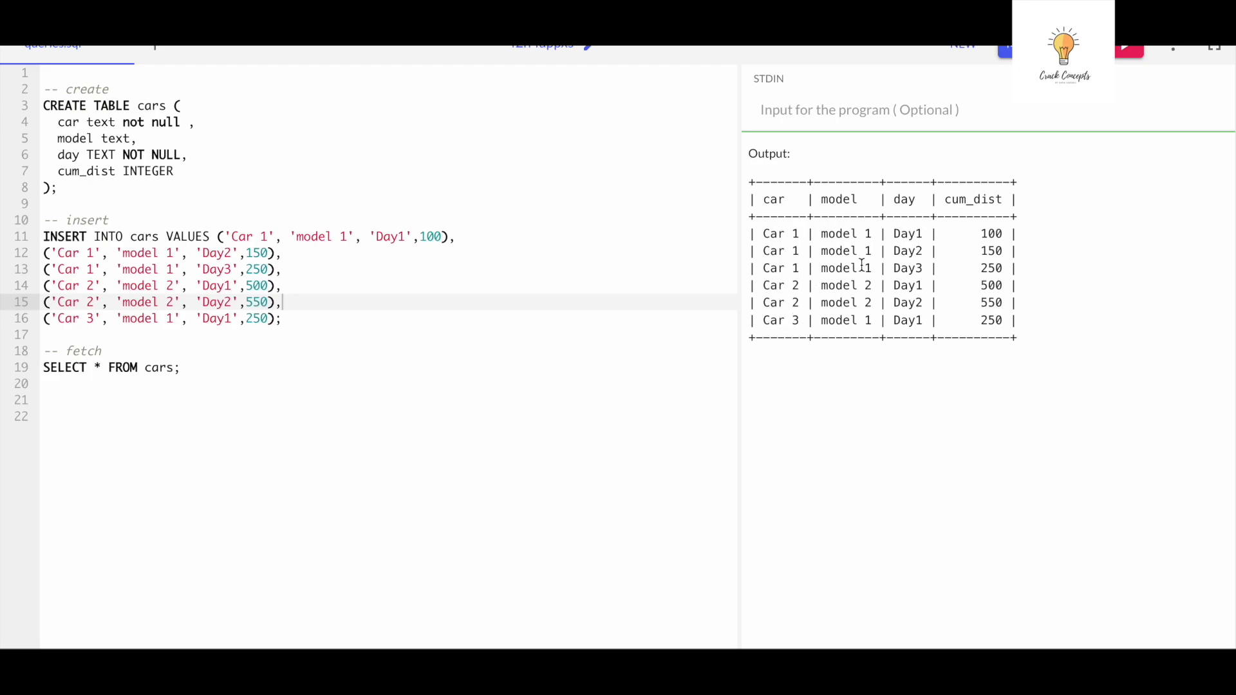
mouse_move(855, 320)
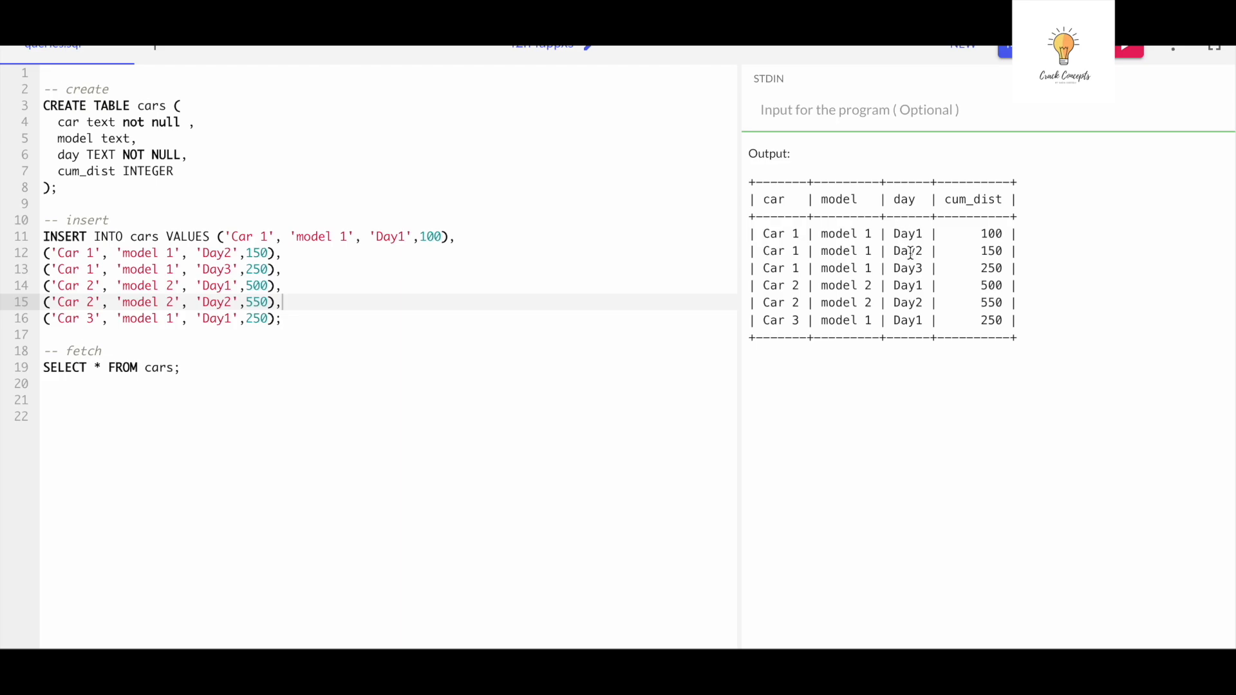
mouse_move(914, 263)
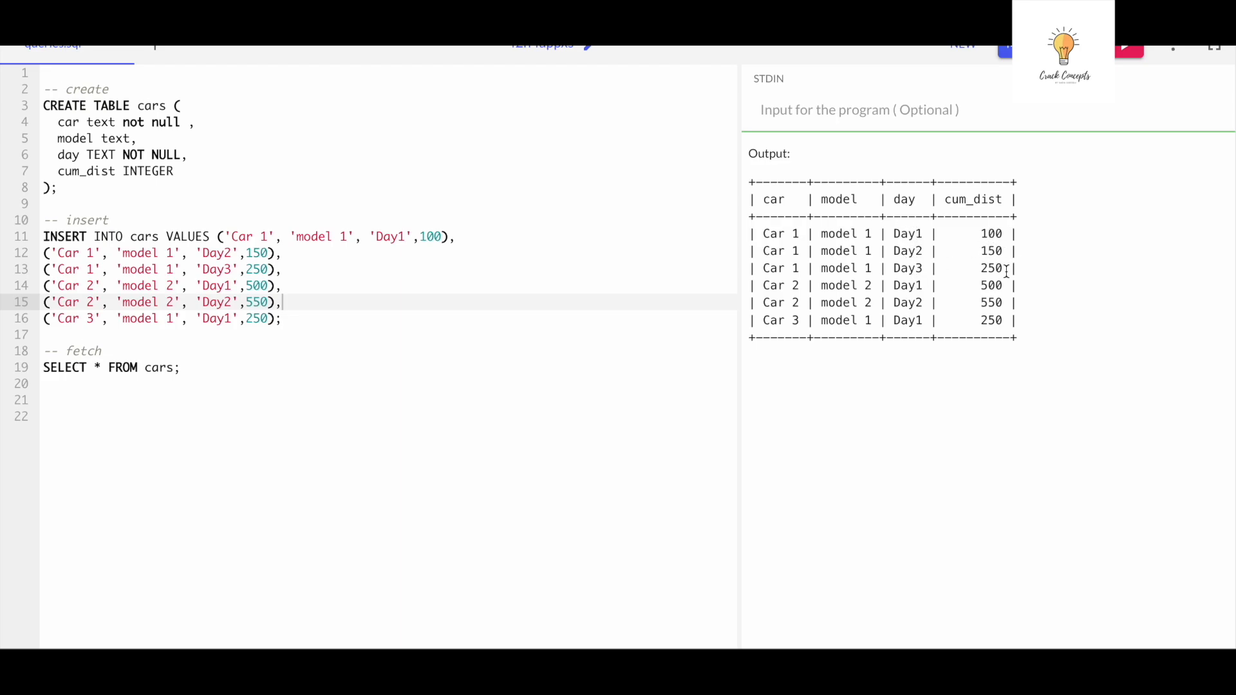
mouse_move(937, 233)
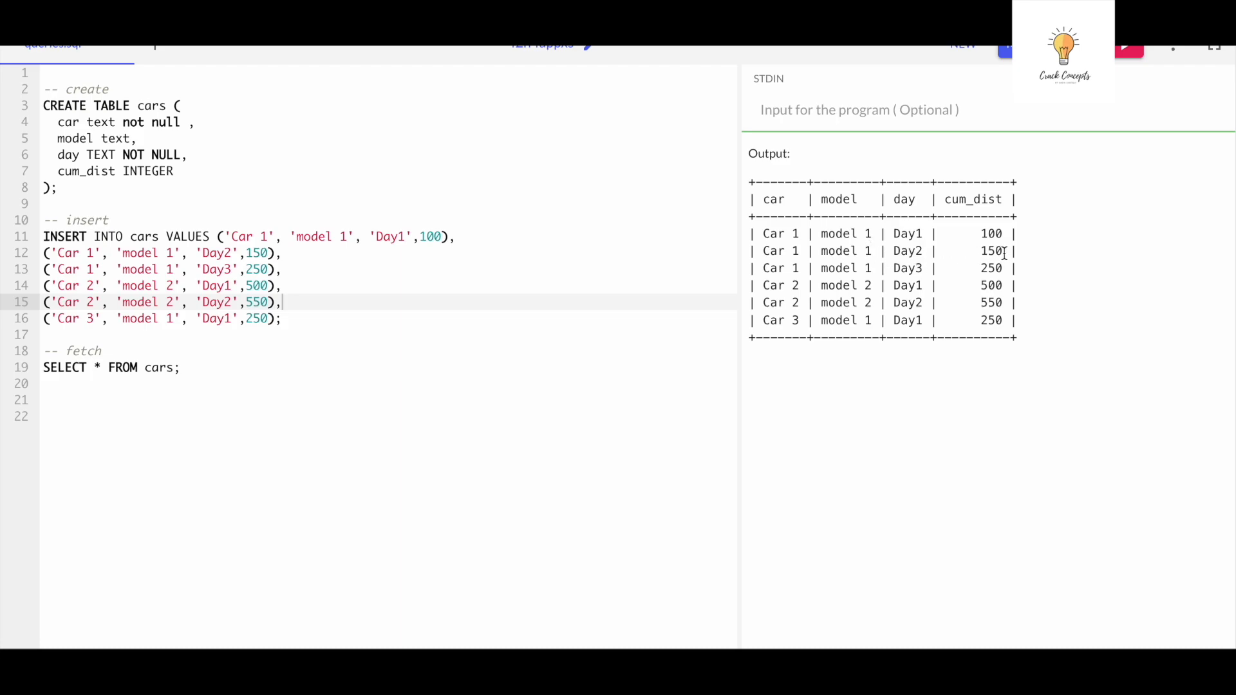
mouse_move(906, 242)
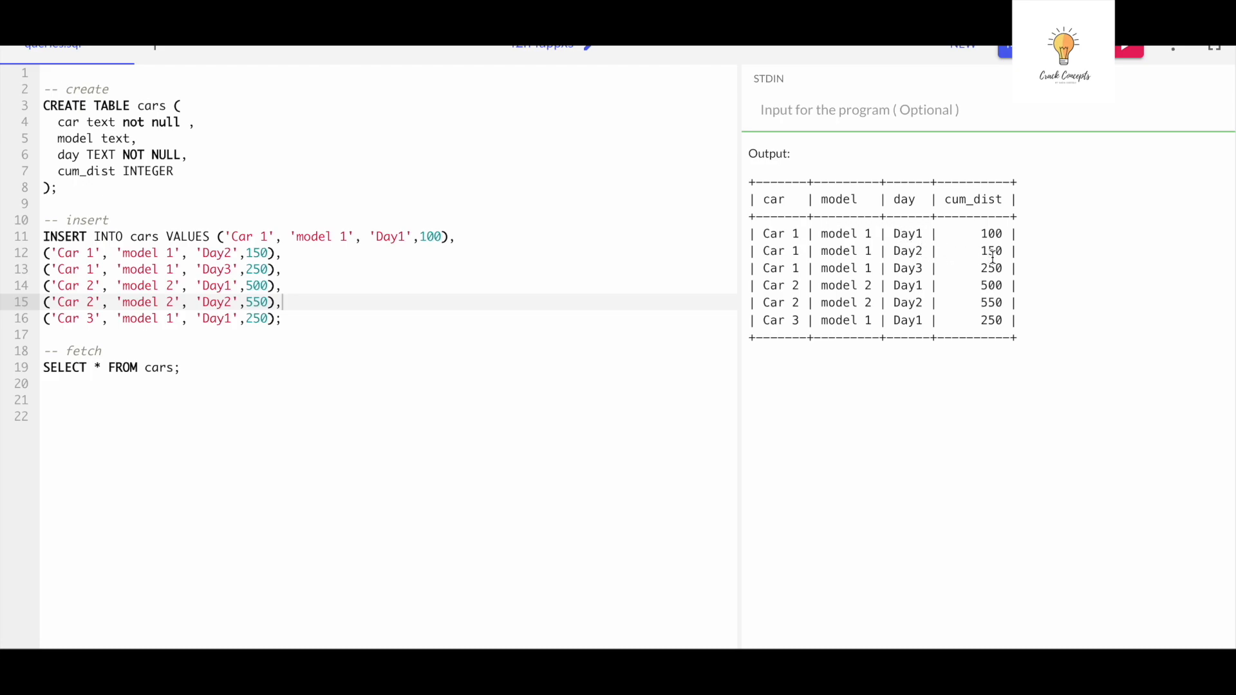
mouse_move(1014, 267)
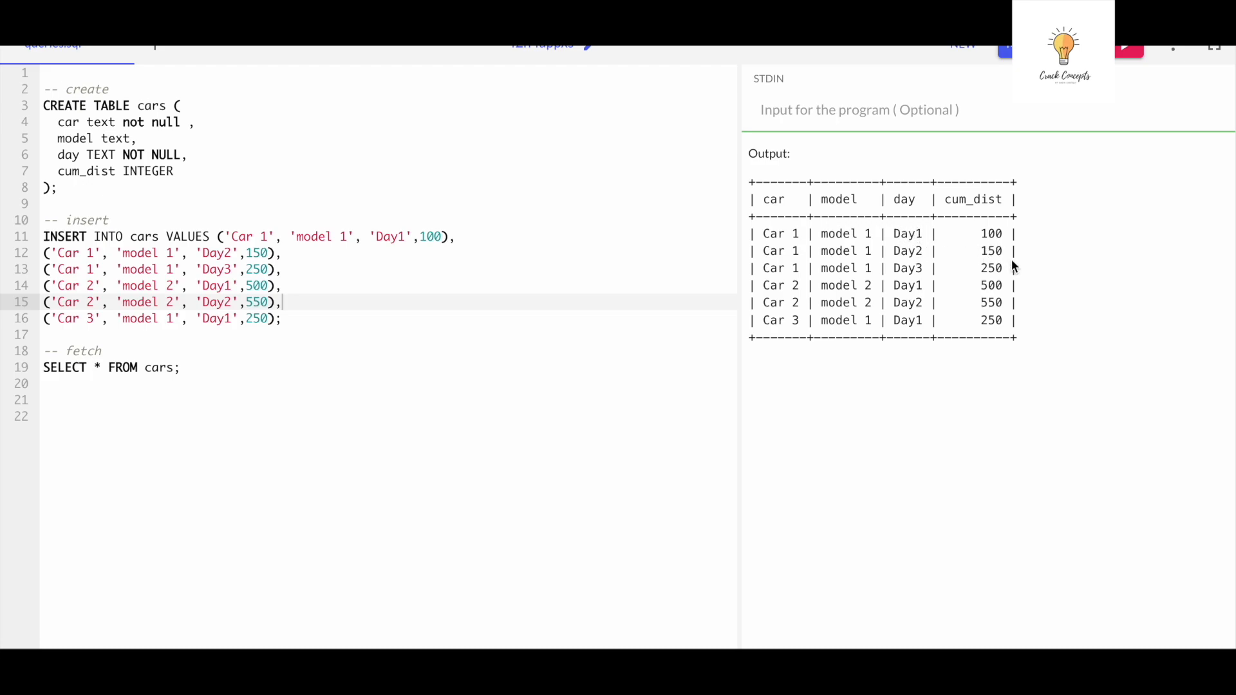
mouse_move(1011, 266)
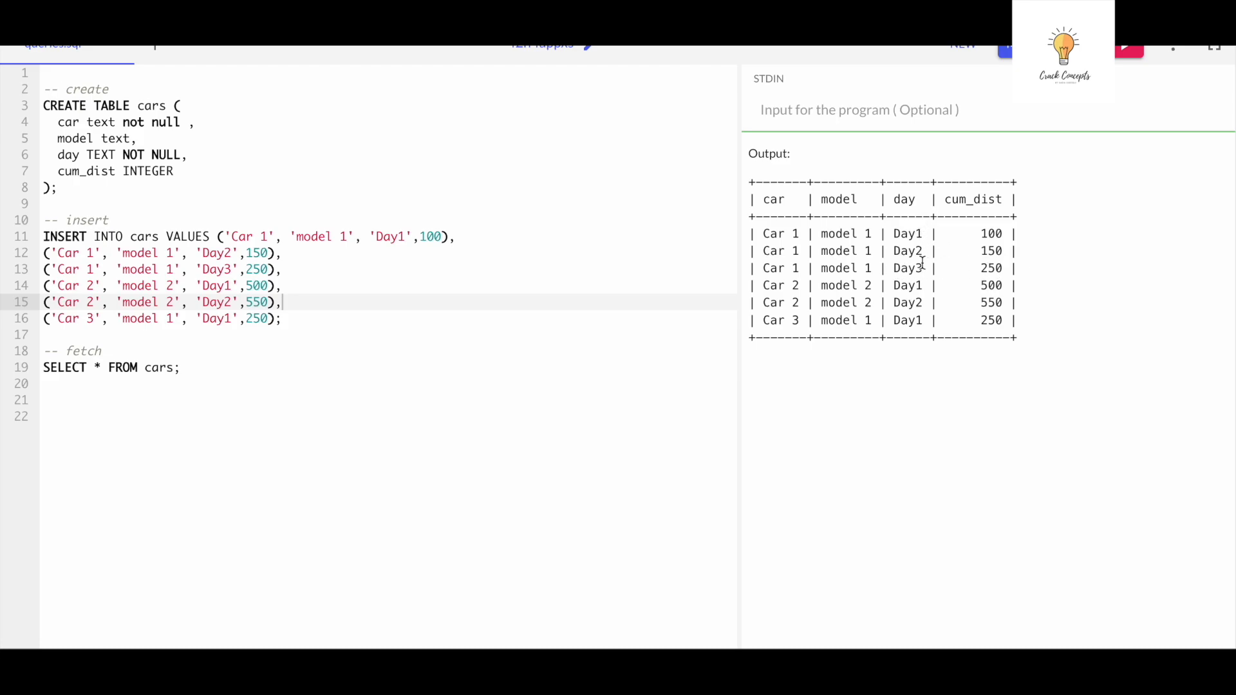
mouse_move(1033, 320)
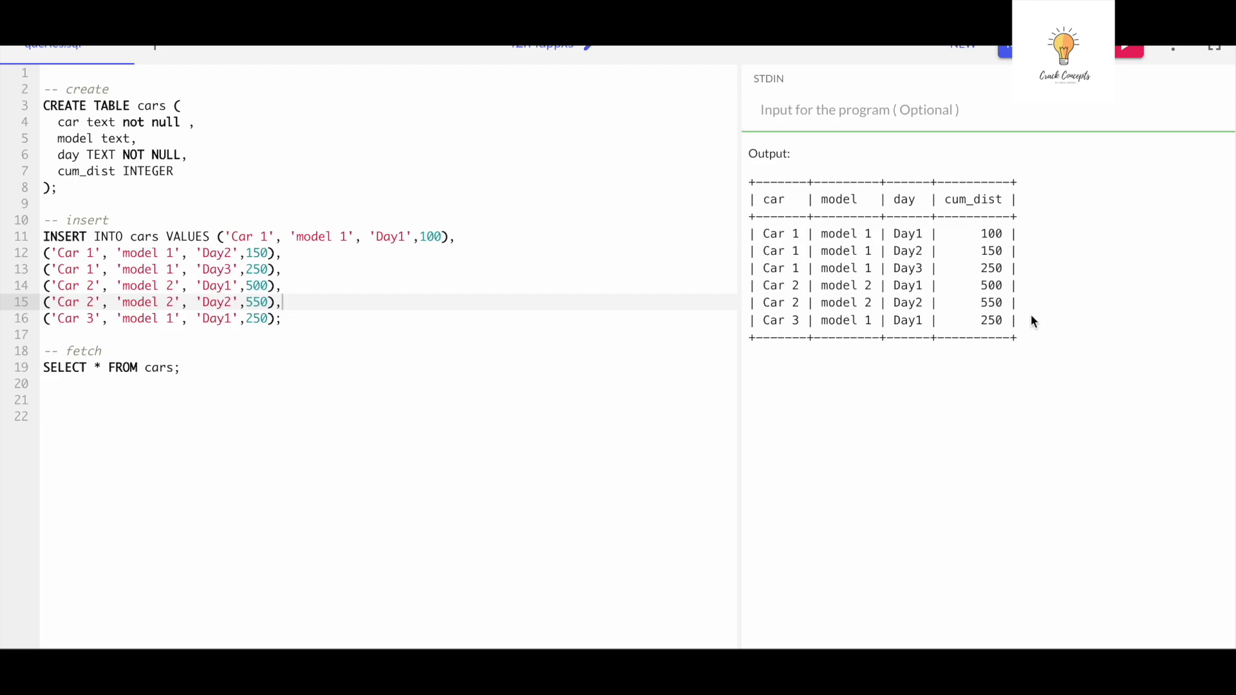
mouse_move(1042, 253)
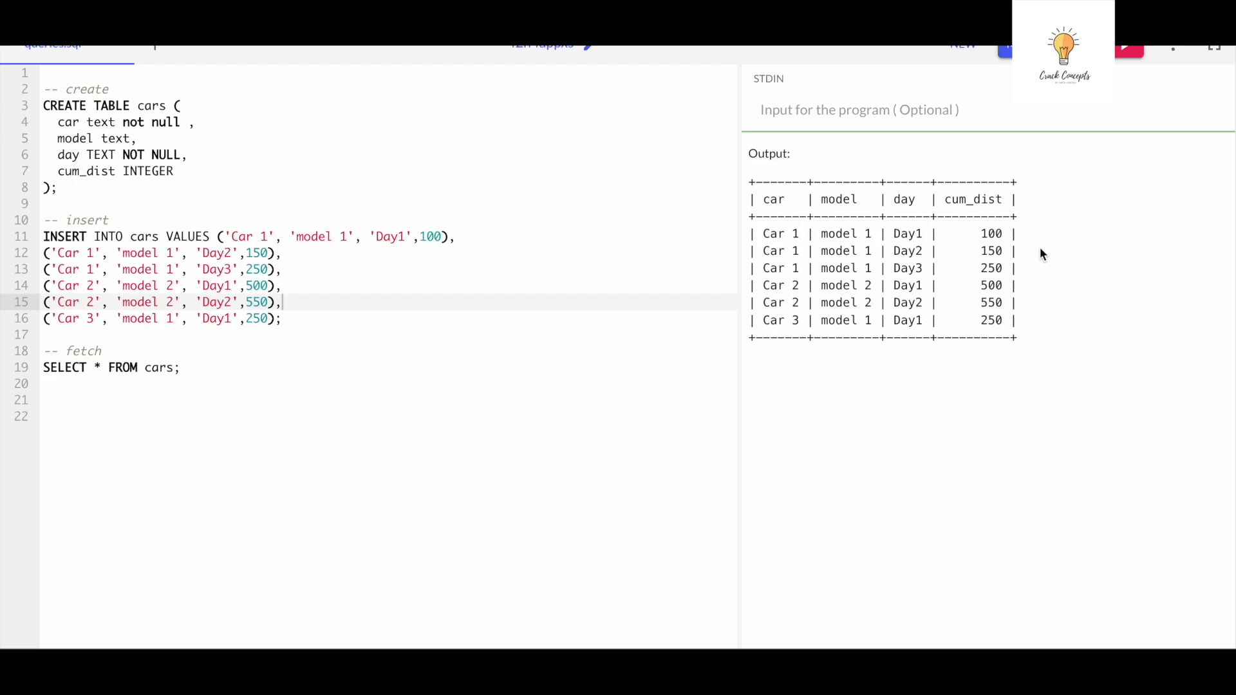
mouse_move(926, 235)
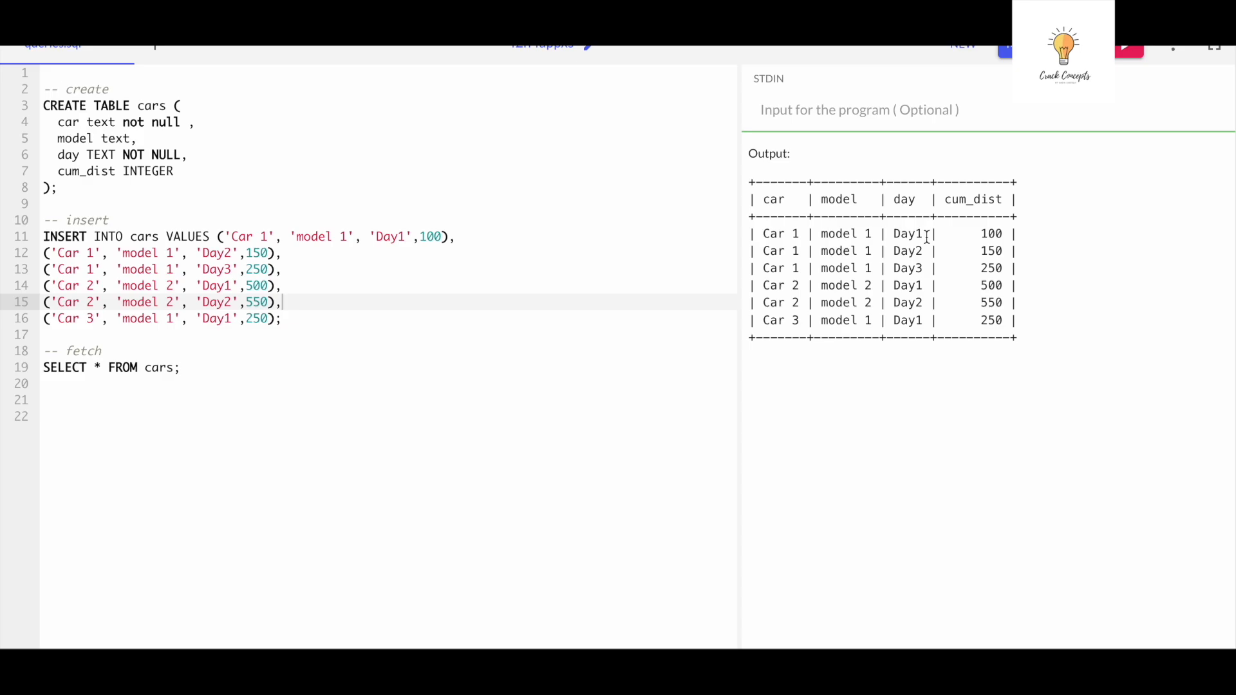
mouse_move(860, 234)
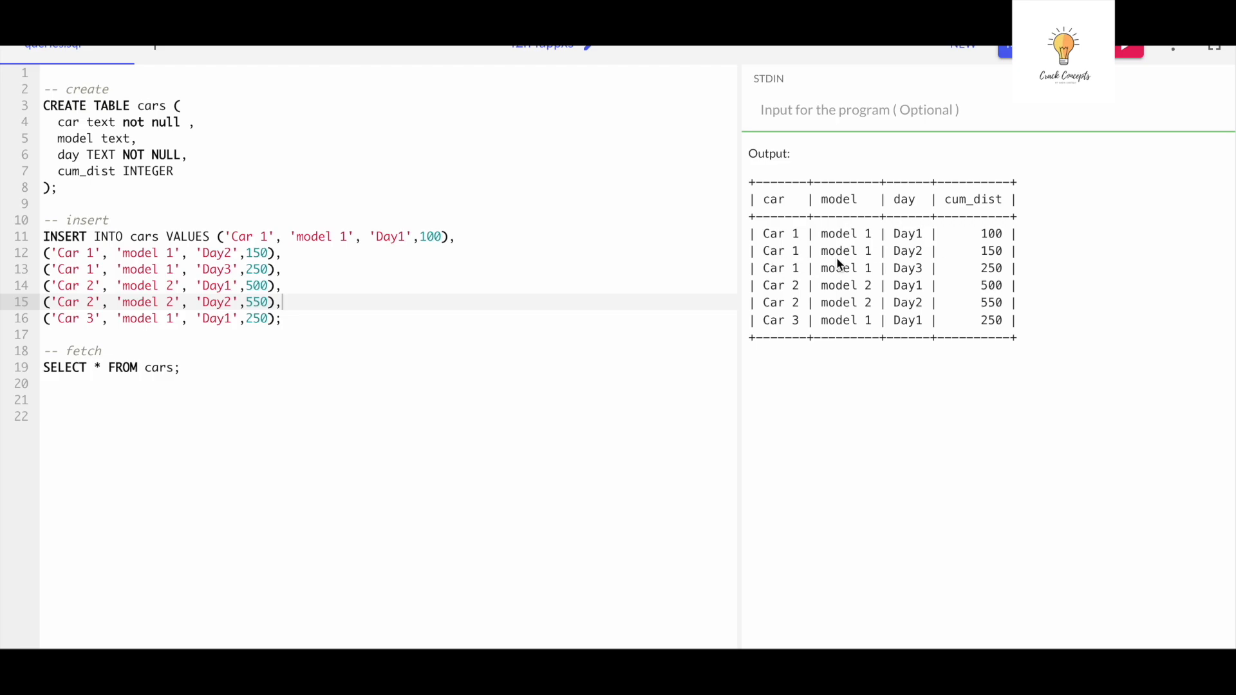
mouse_move(991, 250)
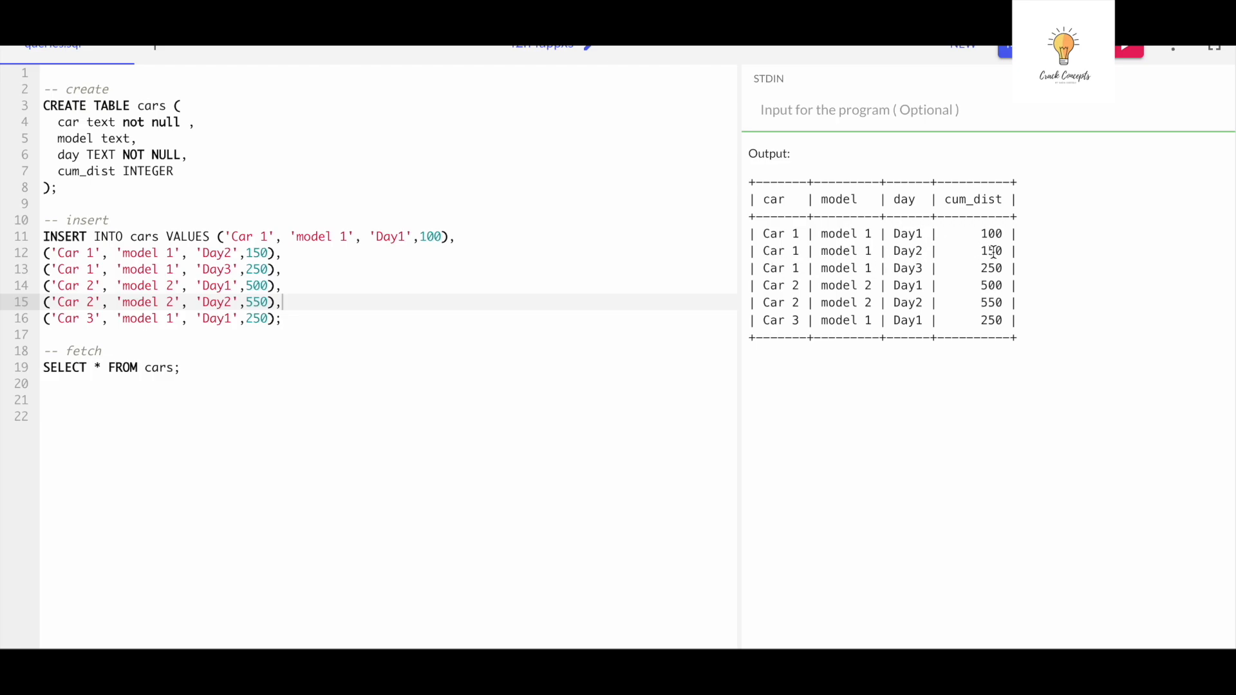
mouse_move(1020, 254)
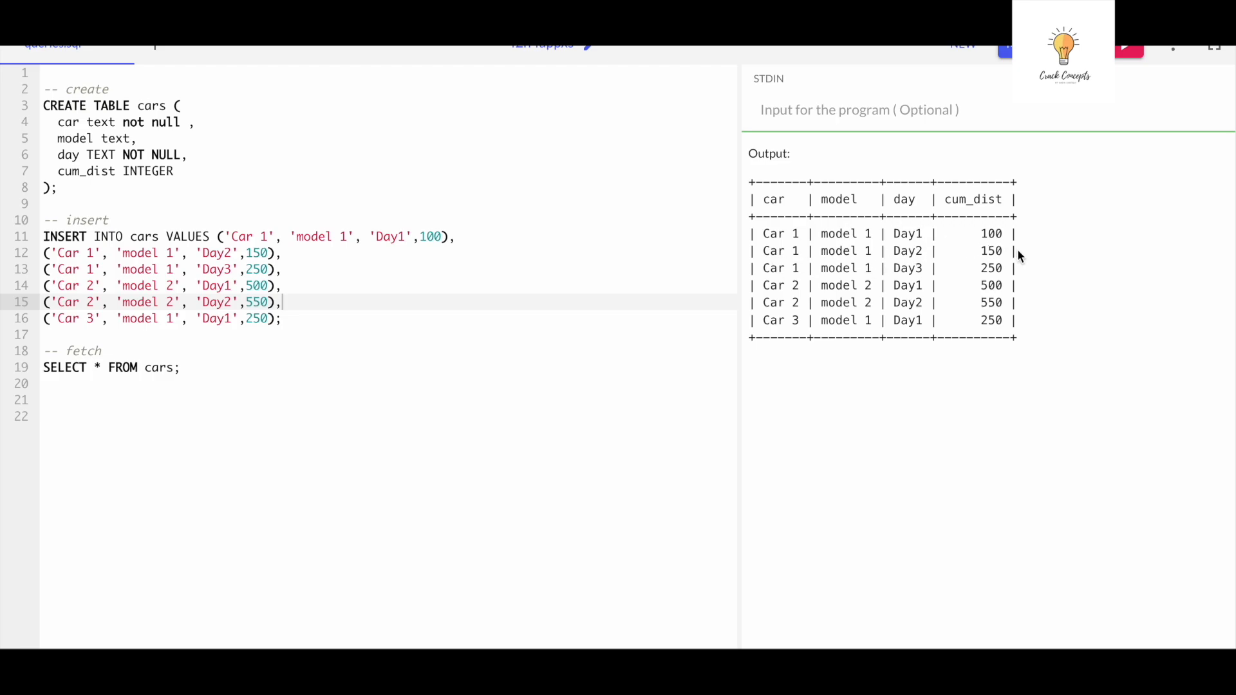
mouse_move(980, 233)
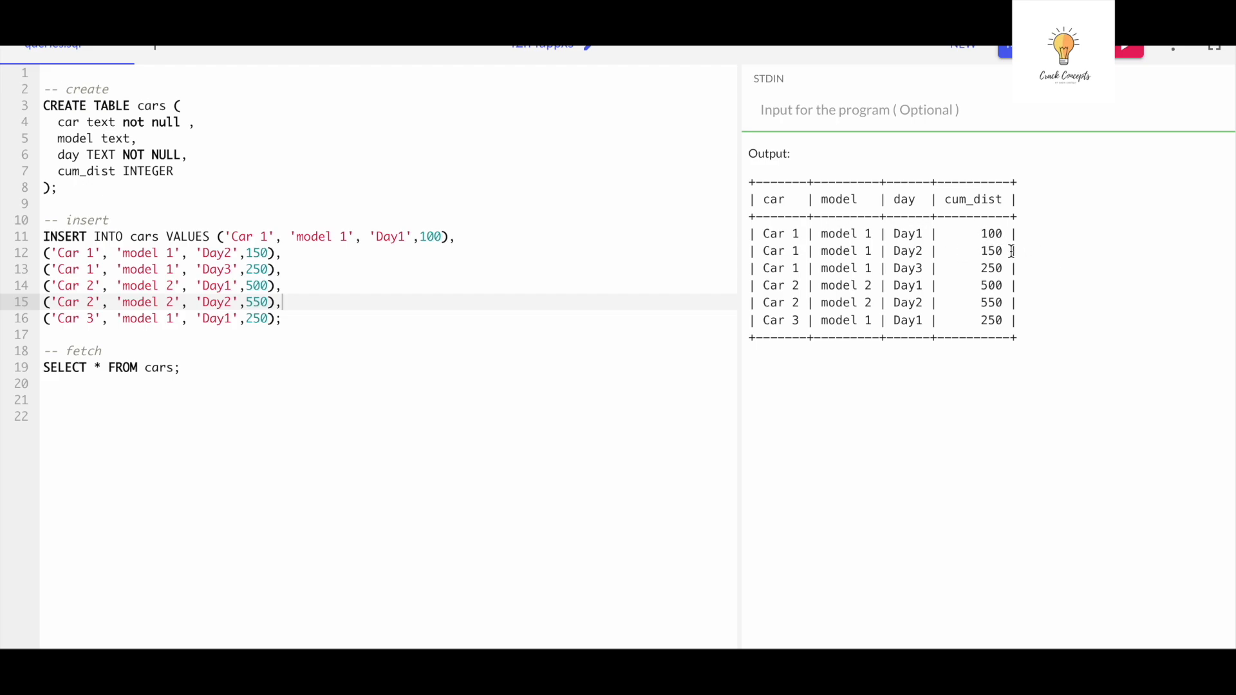
mouse_move(1025, 260)
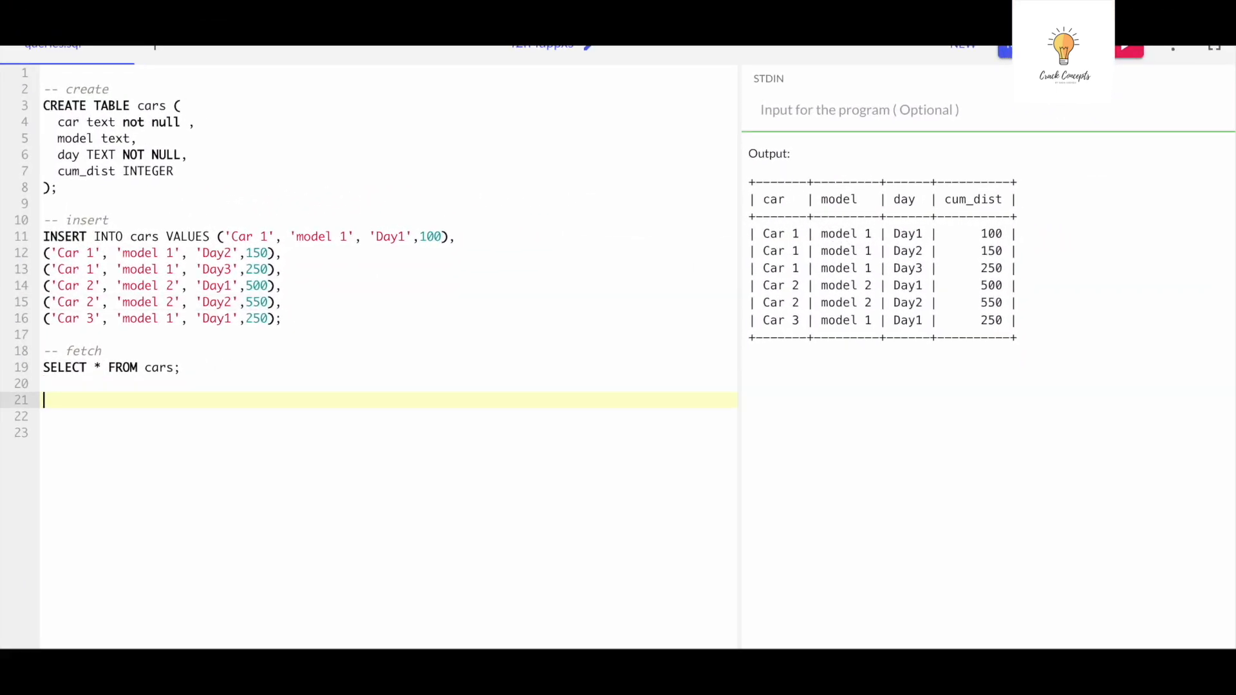
mouse_move(1028, 288)
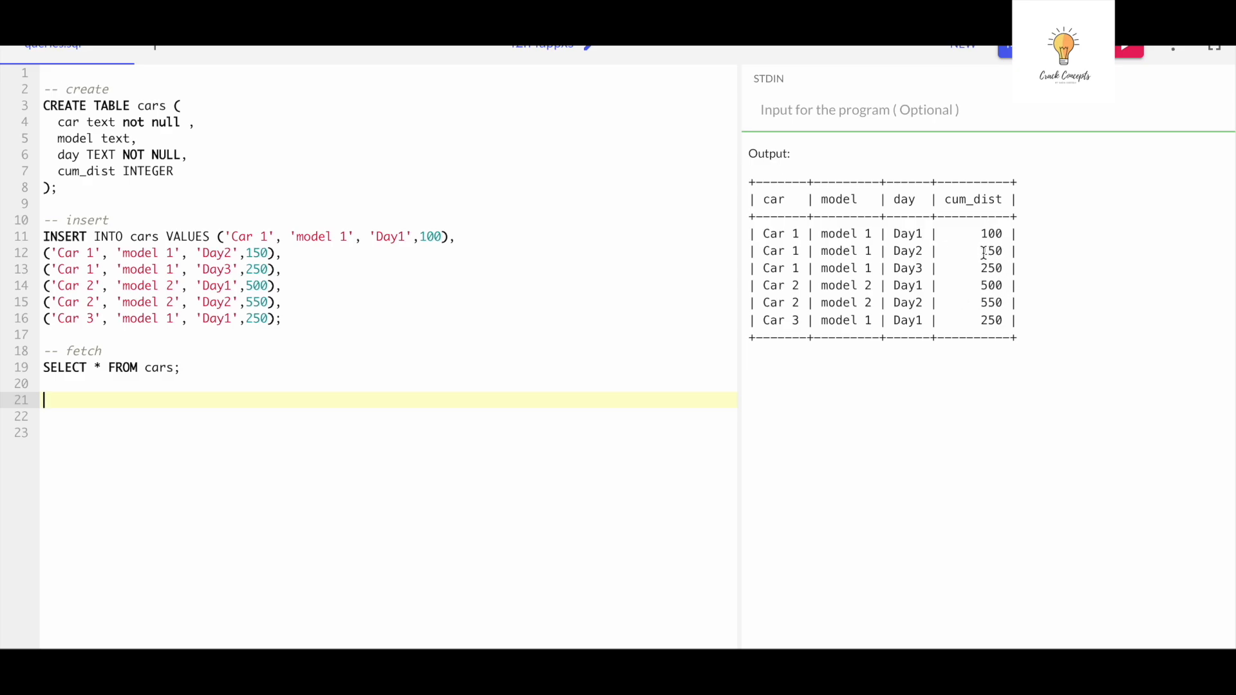
mouse_move(1023, 277)
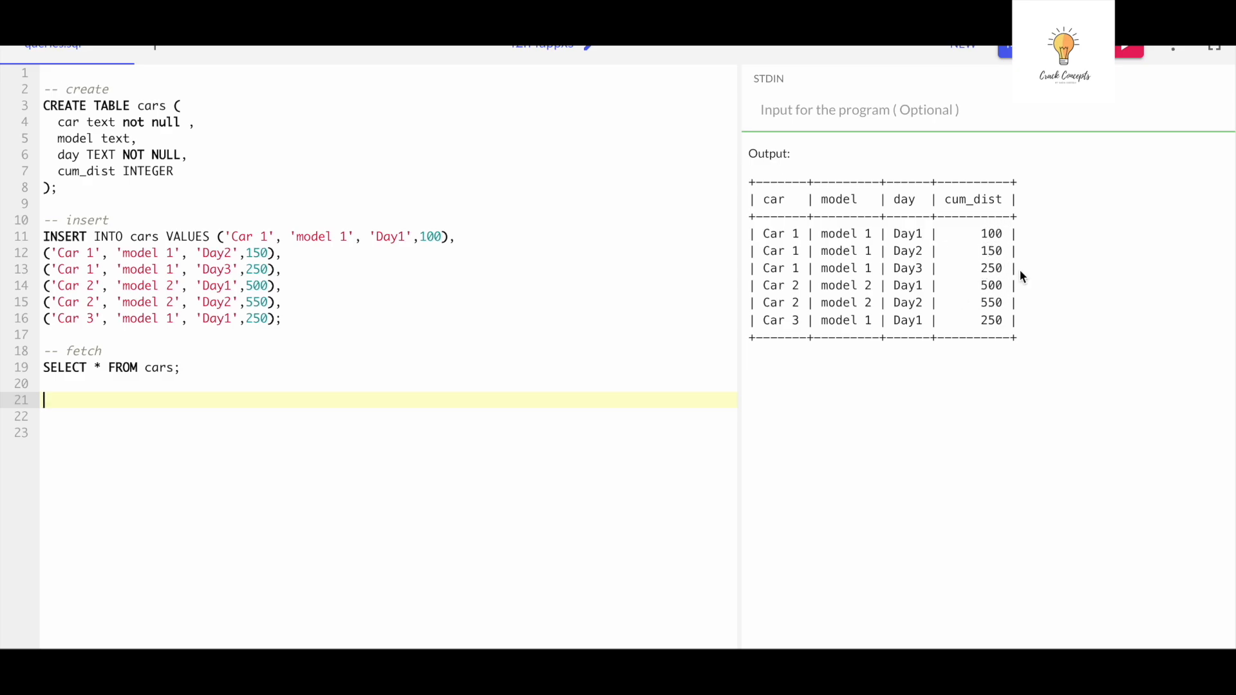
mouse_move(1011, 285)
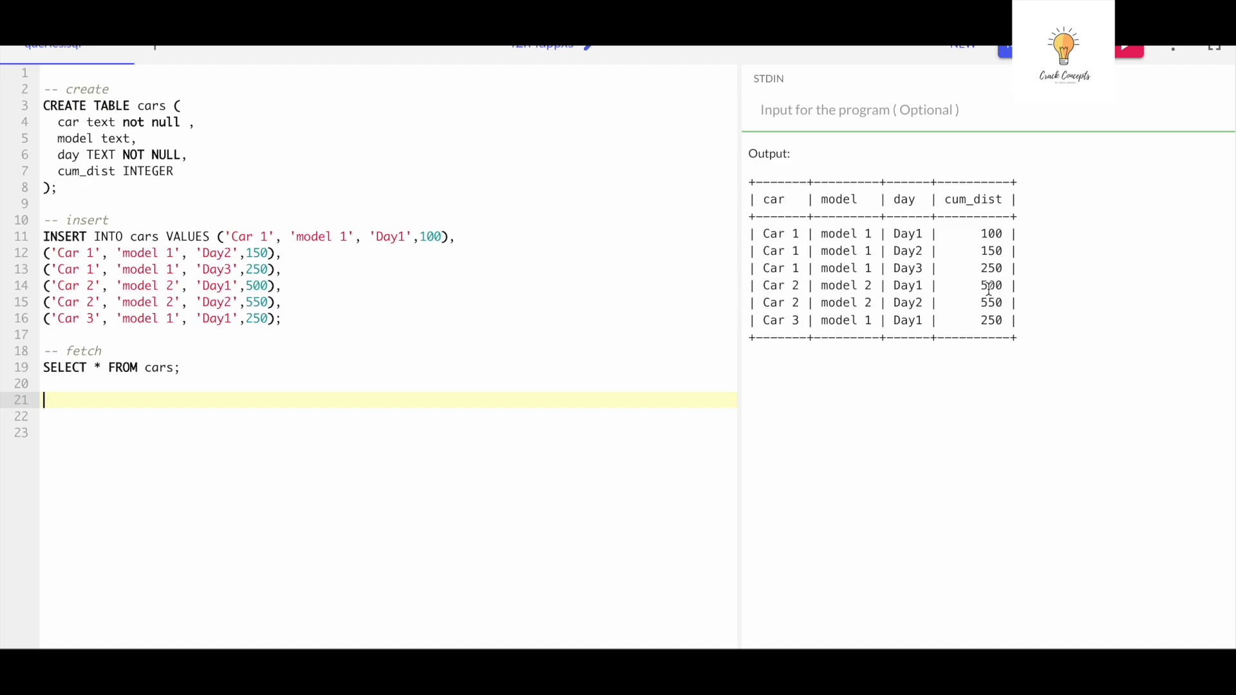
mouse_move(828, 320)
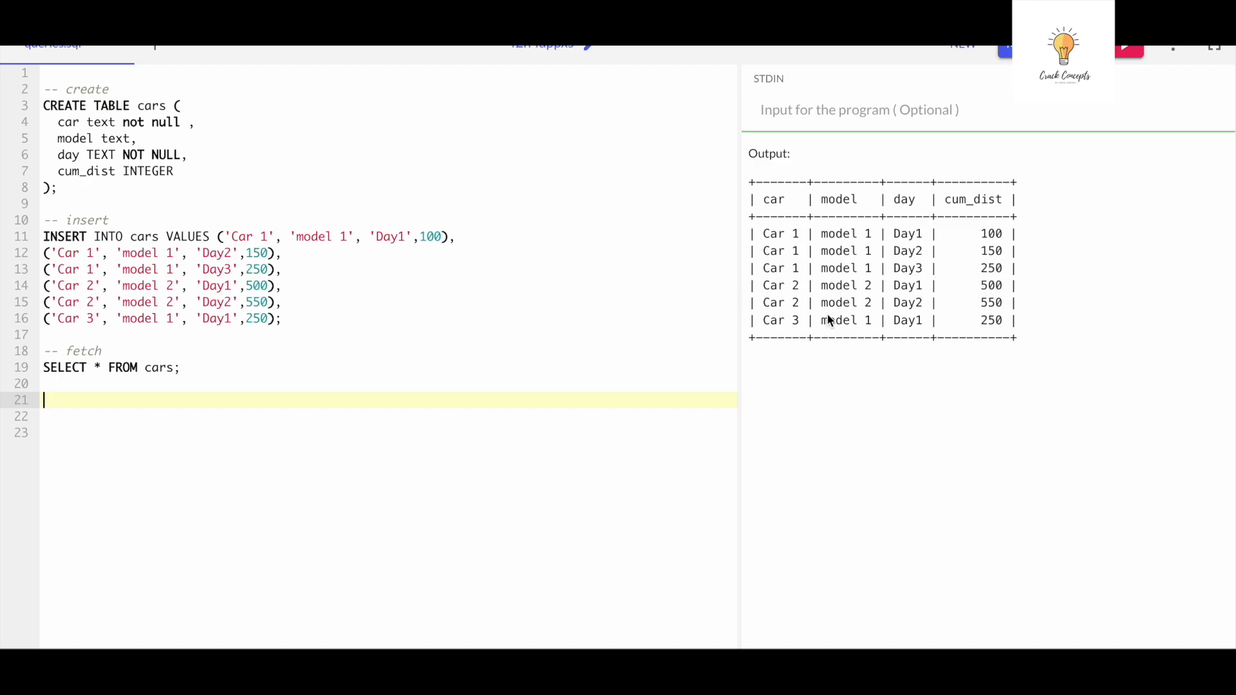
mouse_move(991, 302)
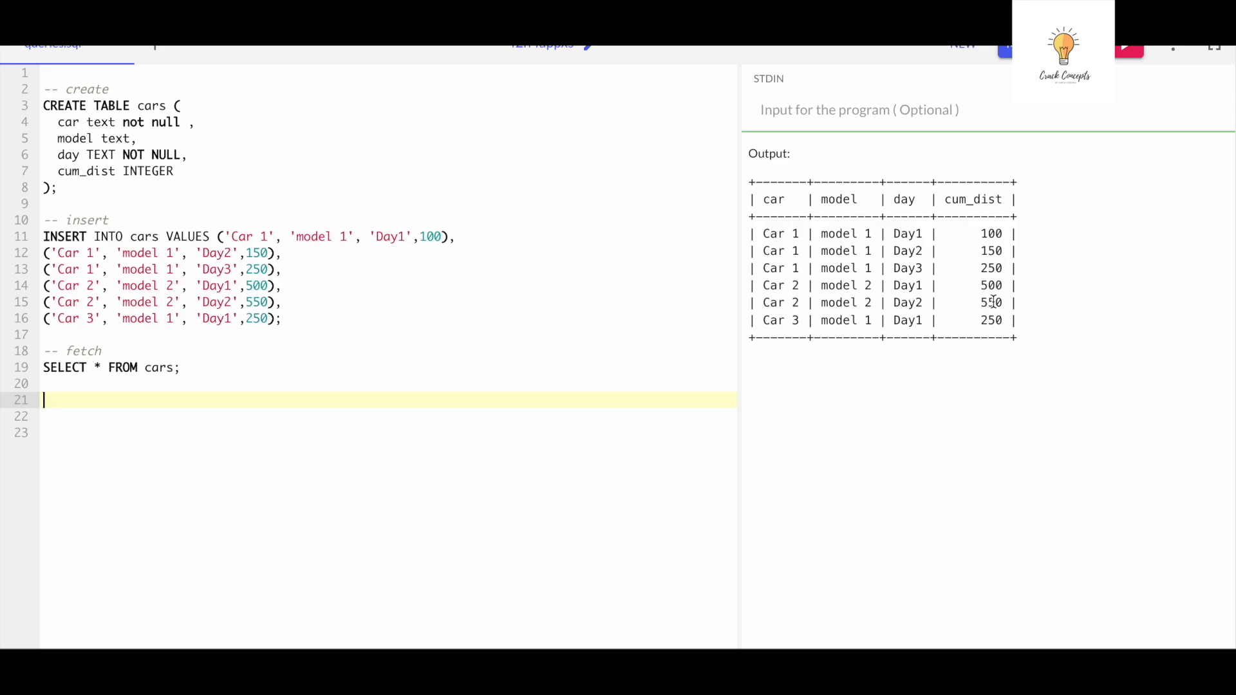
mouse_move(1069, 317)
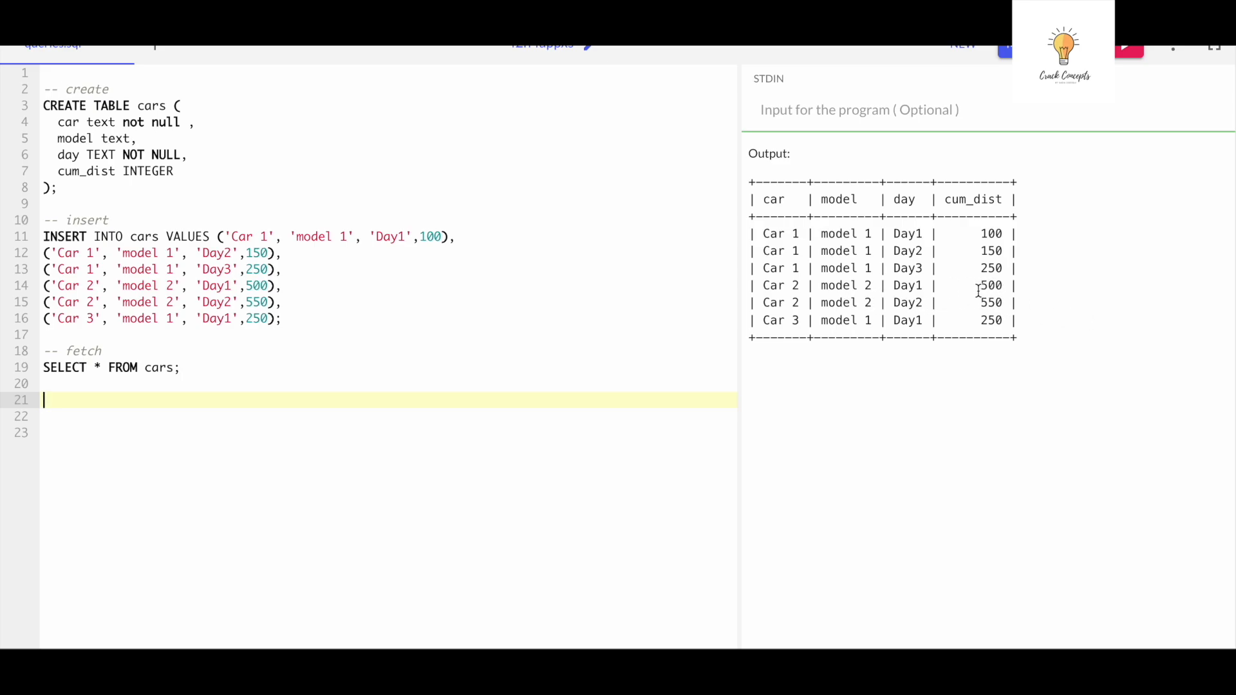
mouse_move(839, 260)
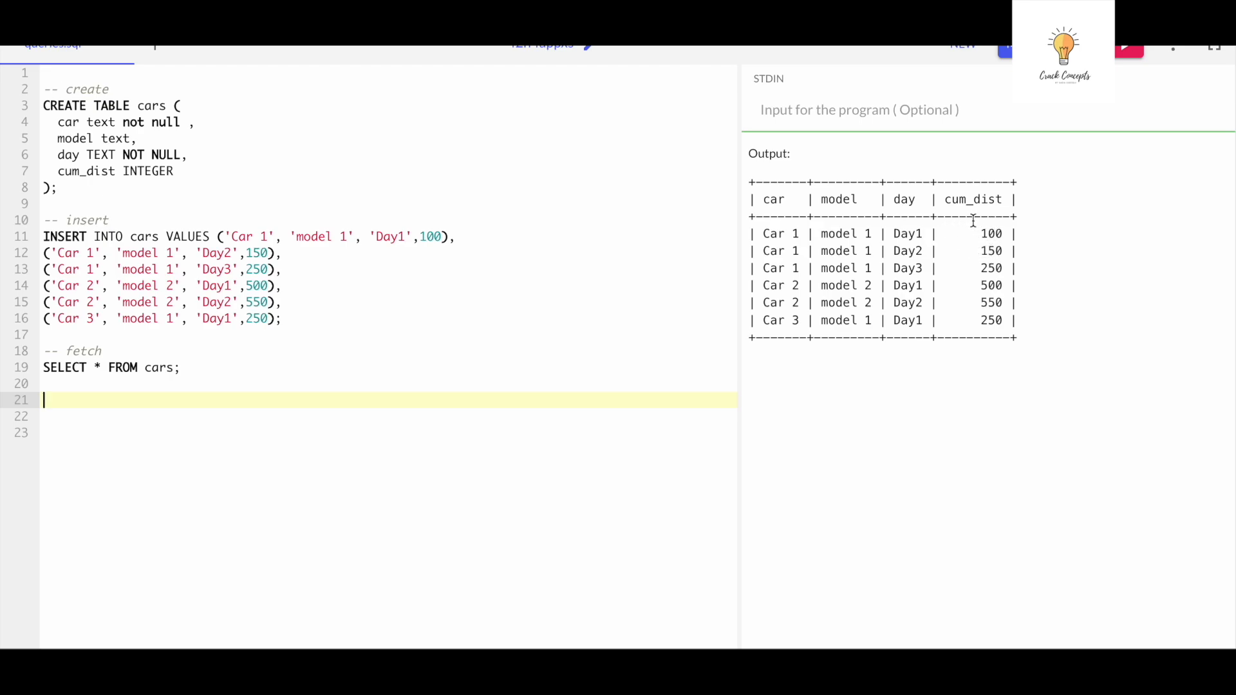
mouse_move(985, 252)
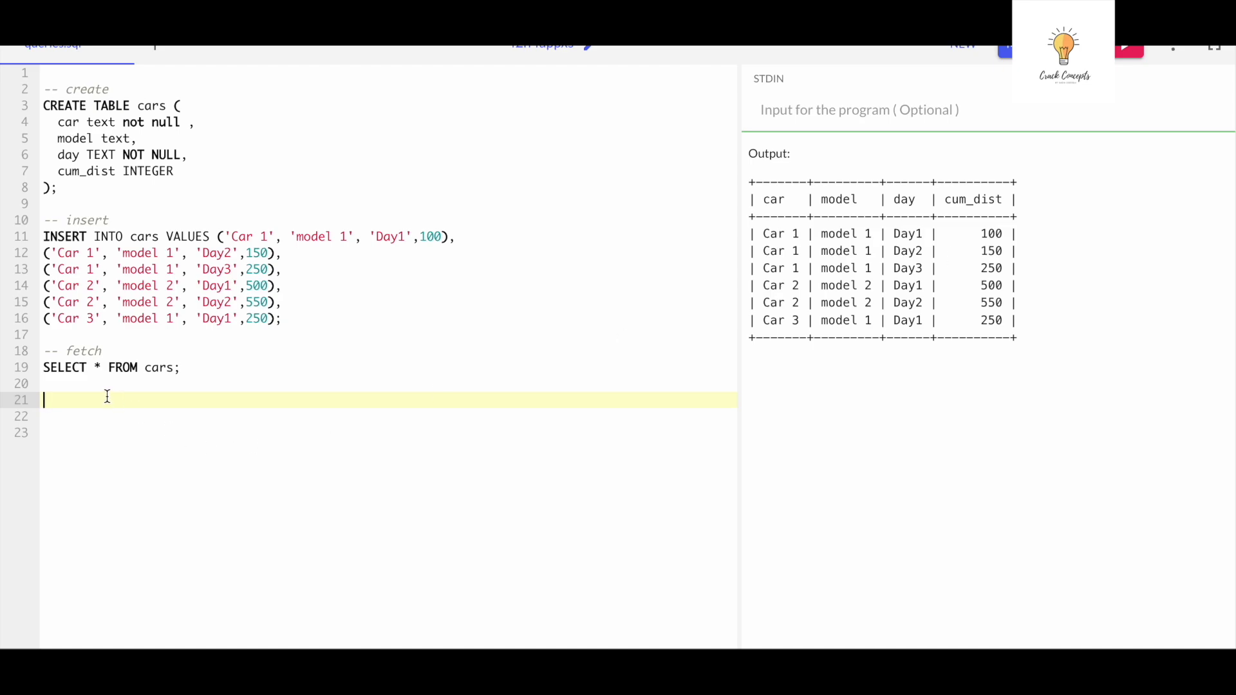
Write SELECT car, cum_dist, lag(cum_dist) over (partition by car order by day).
type("select")
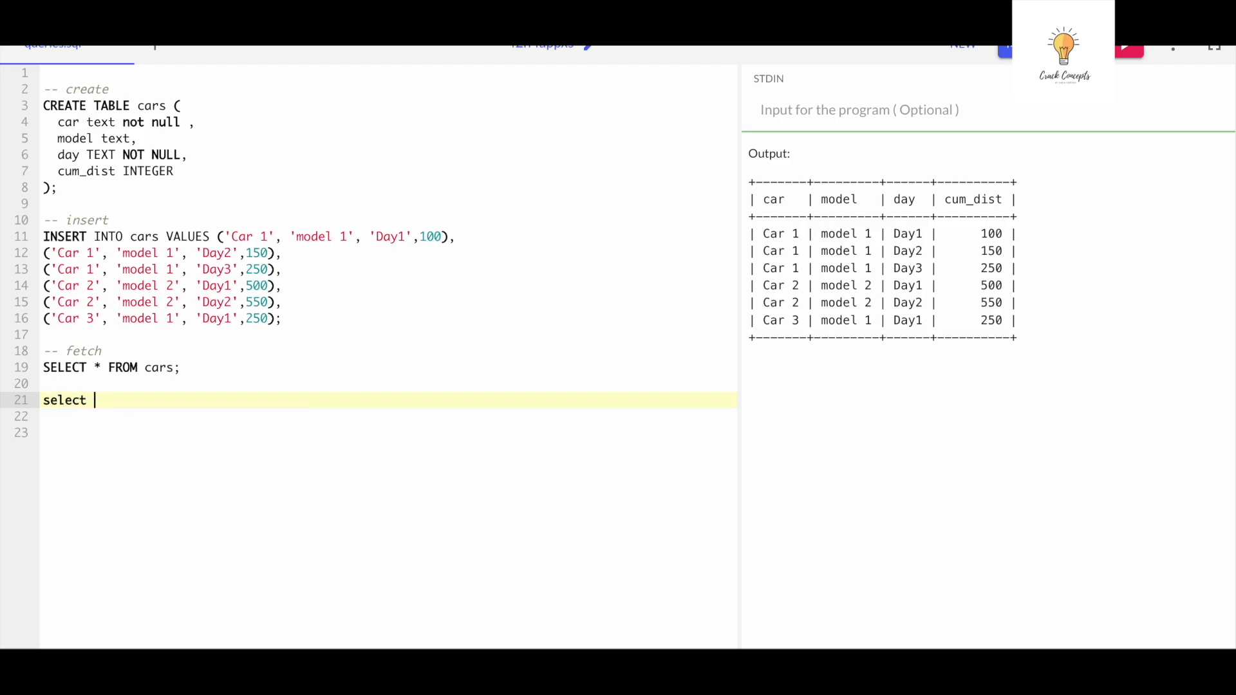
type("car,")
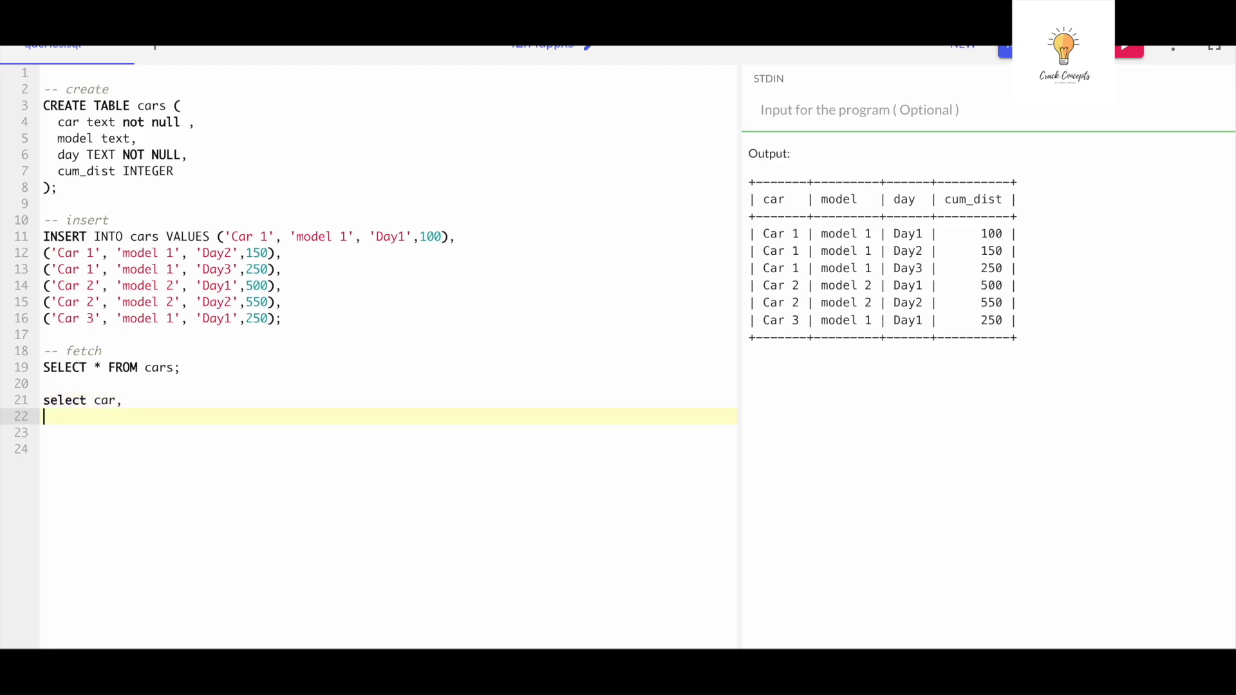
type("cum_dist")
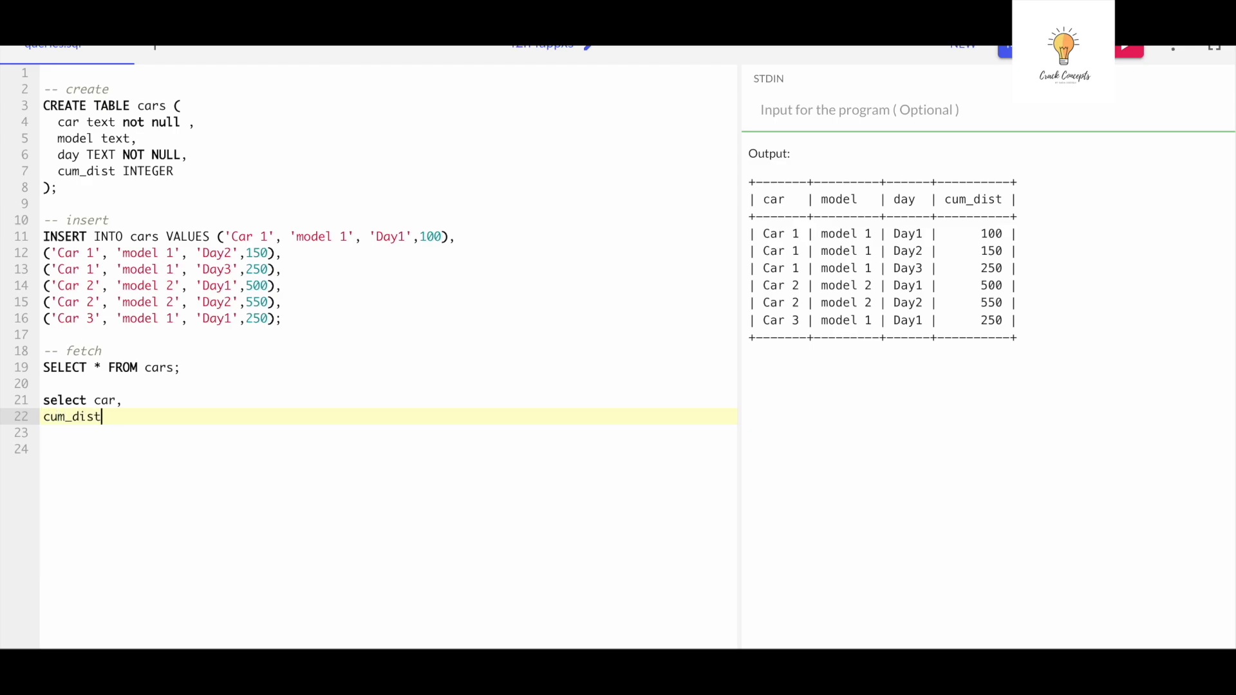
type(",")
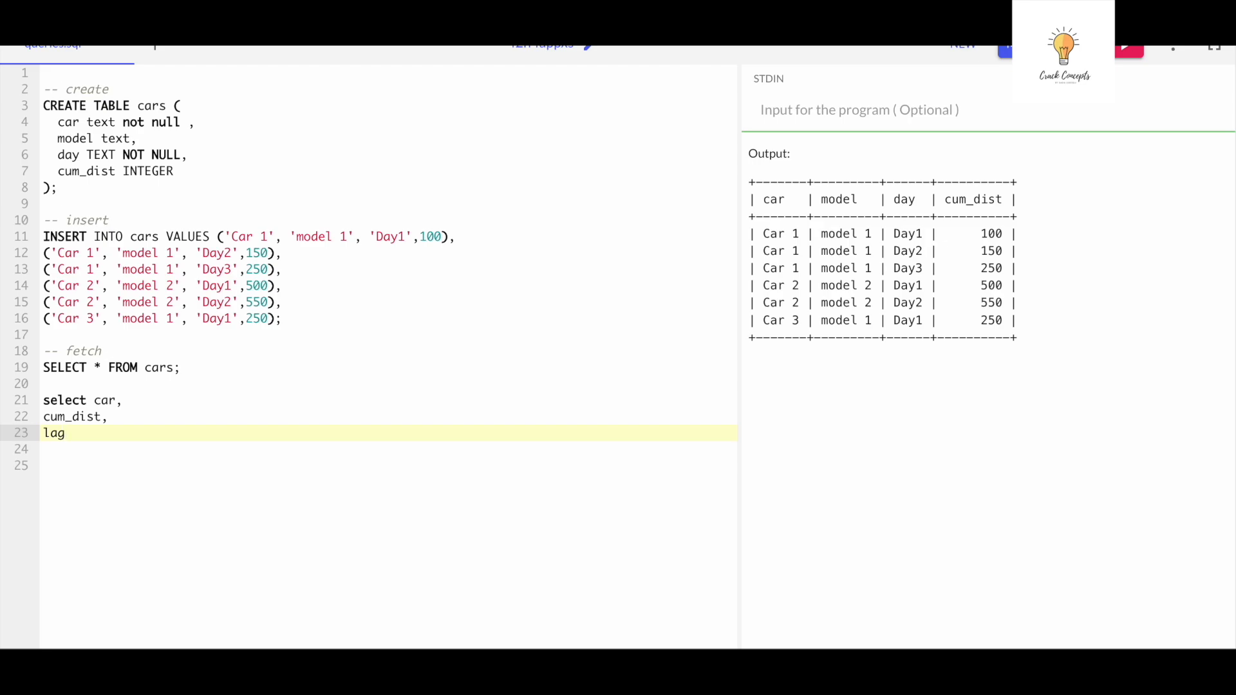
type("()")
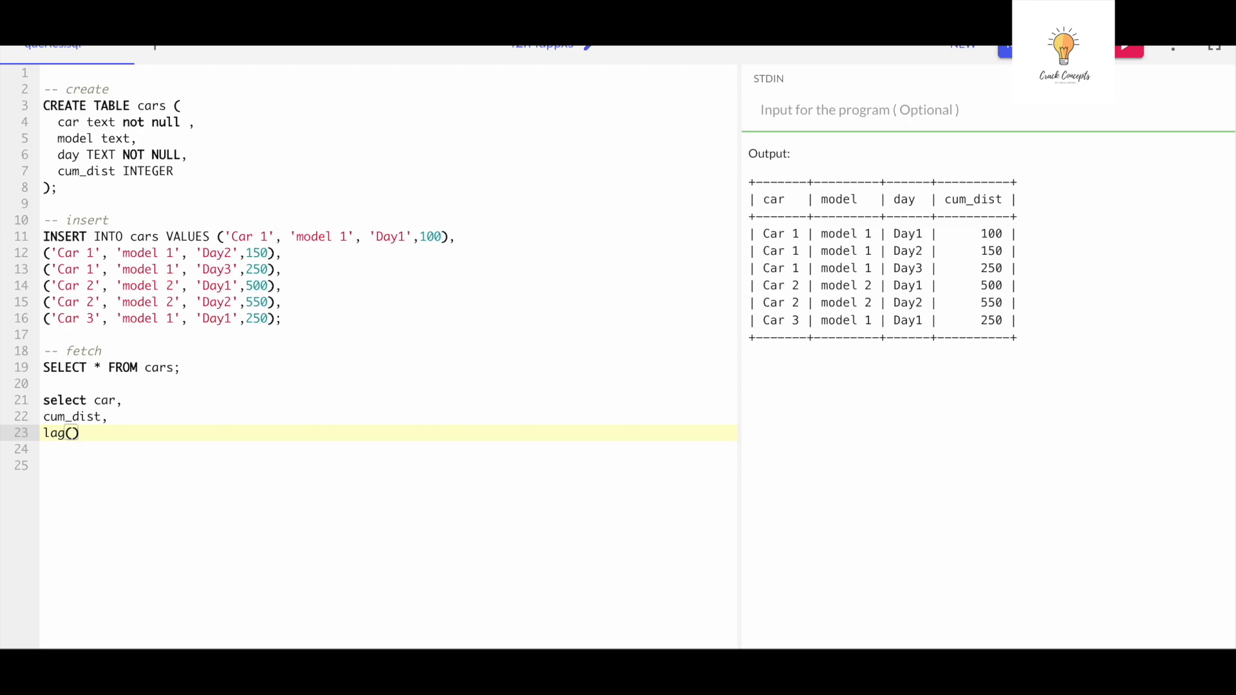
type("cum_dist")
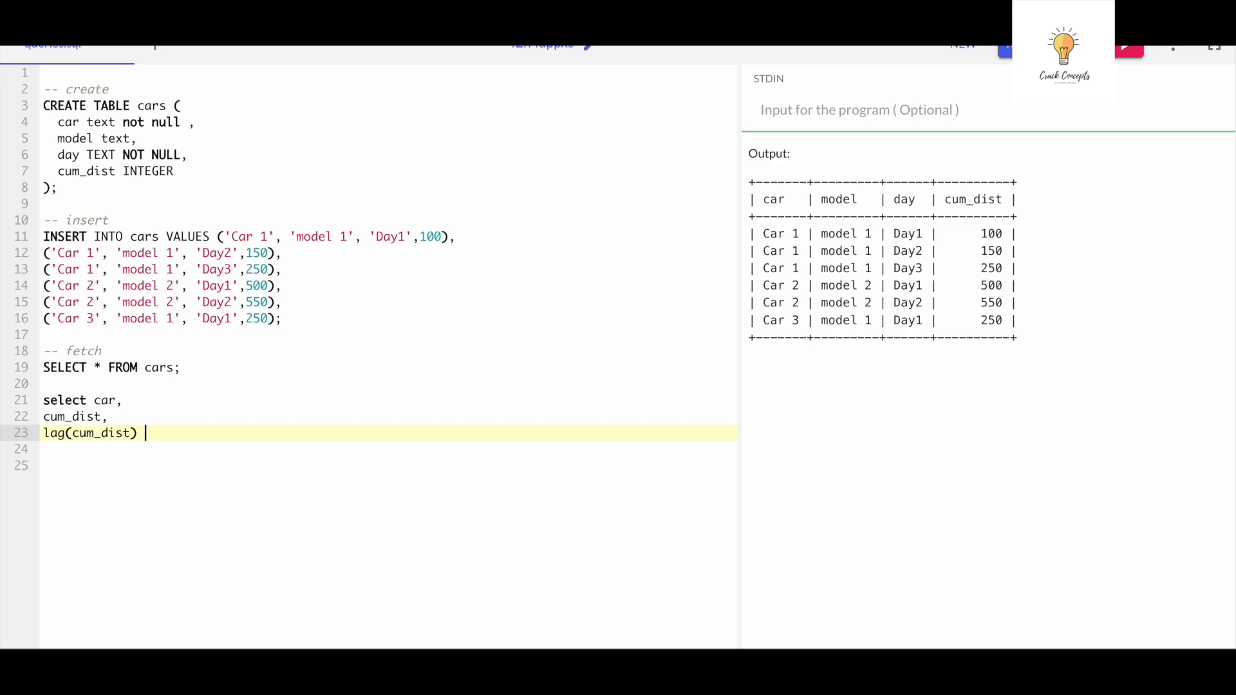
type("over (")
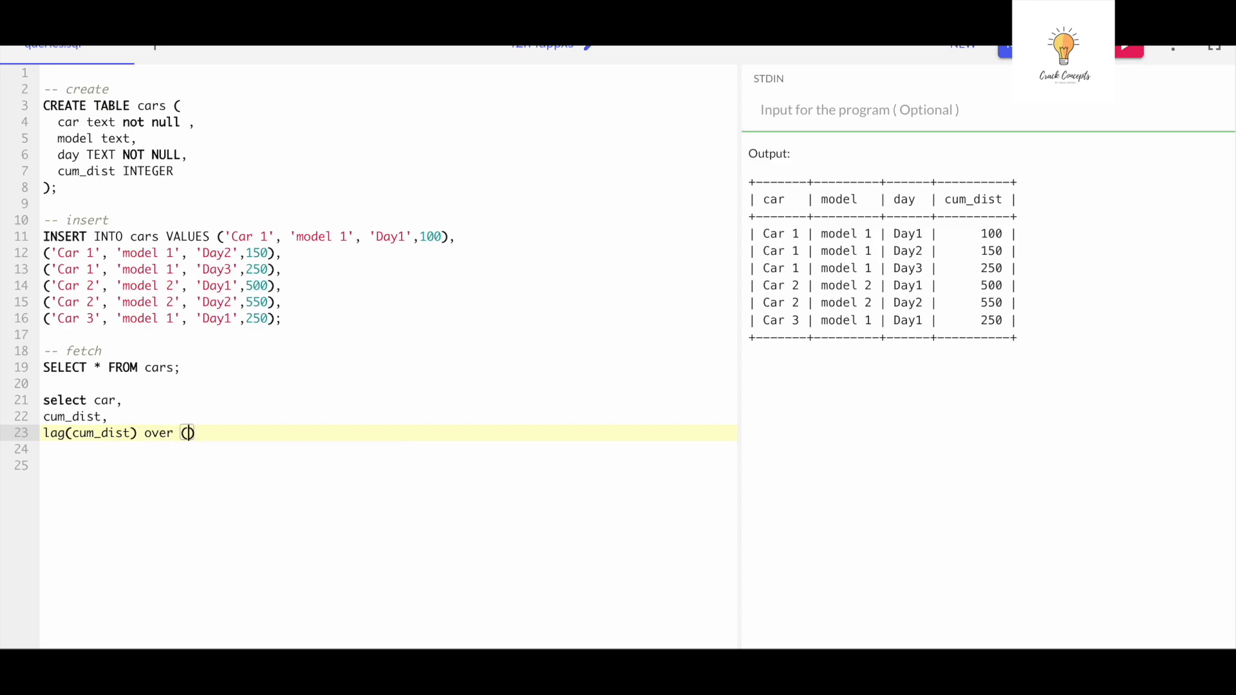
type("partition")
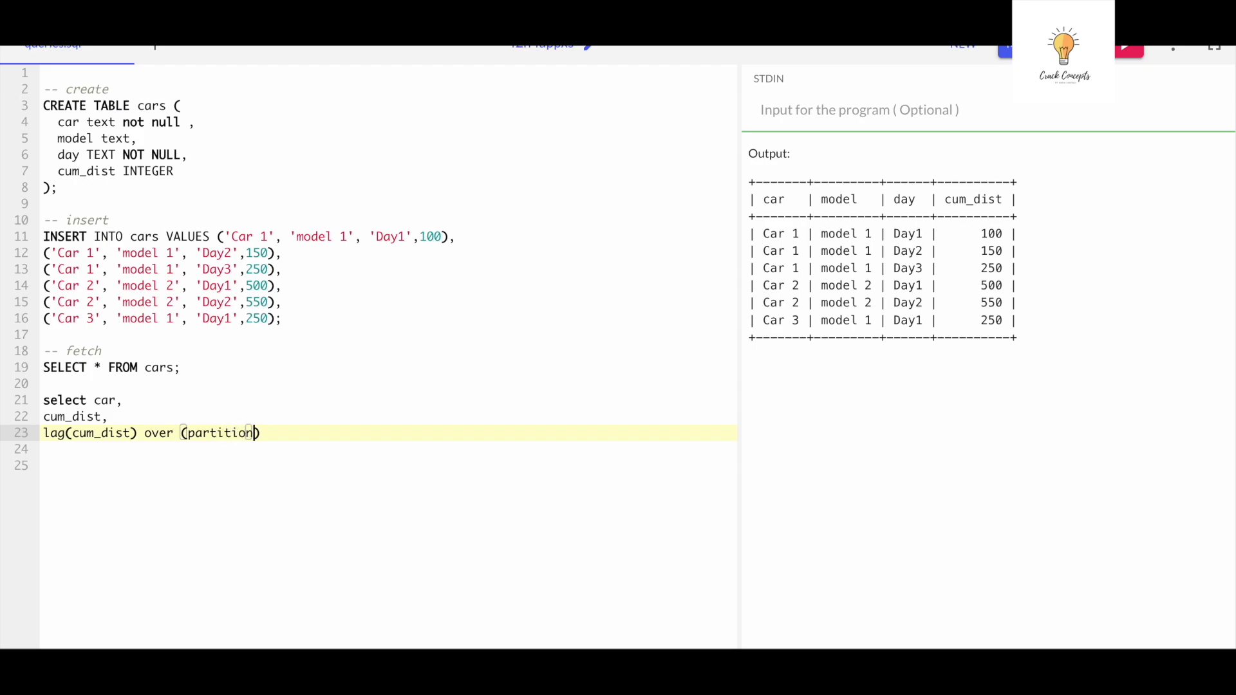
type("by")
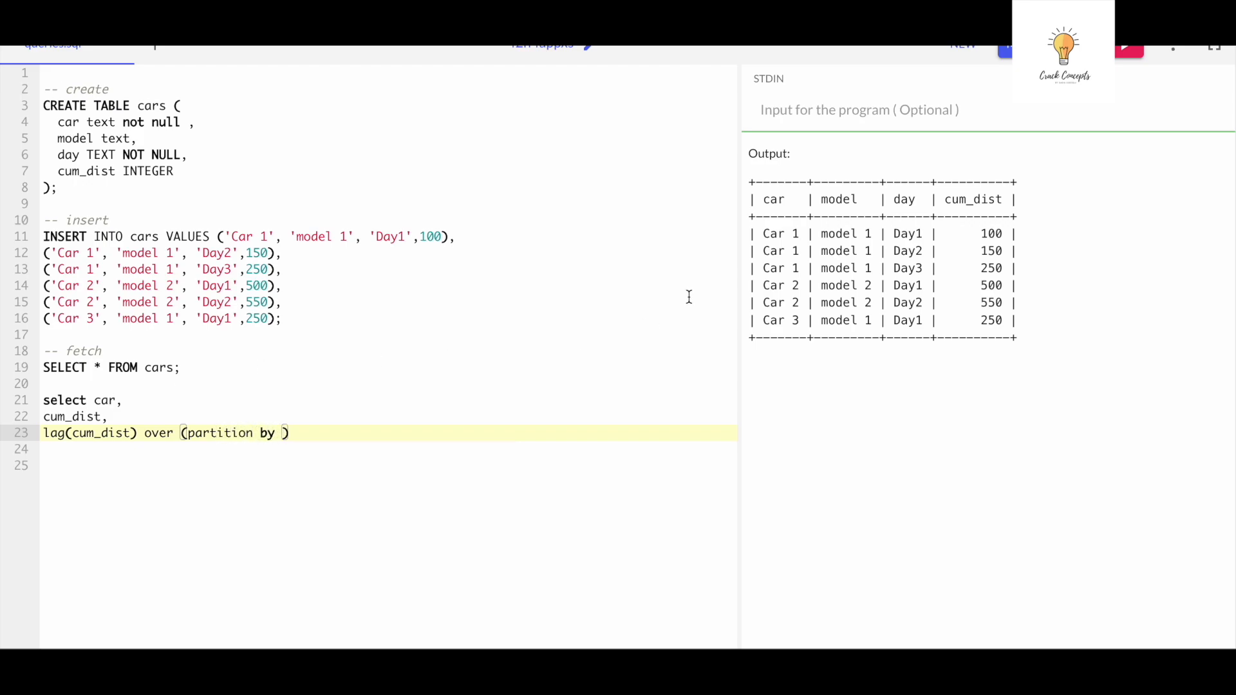
type("car")
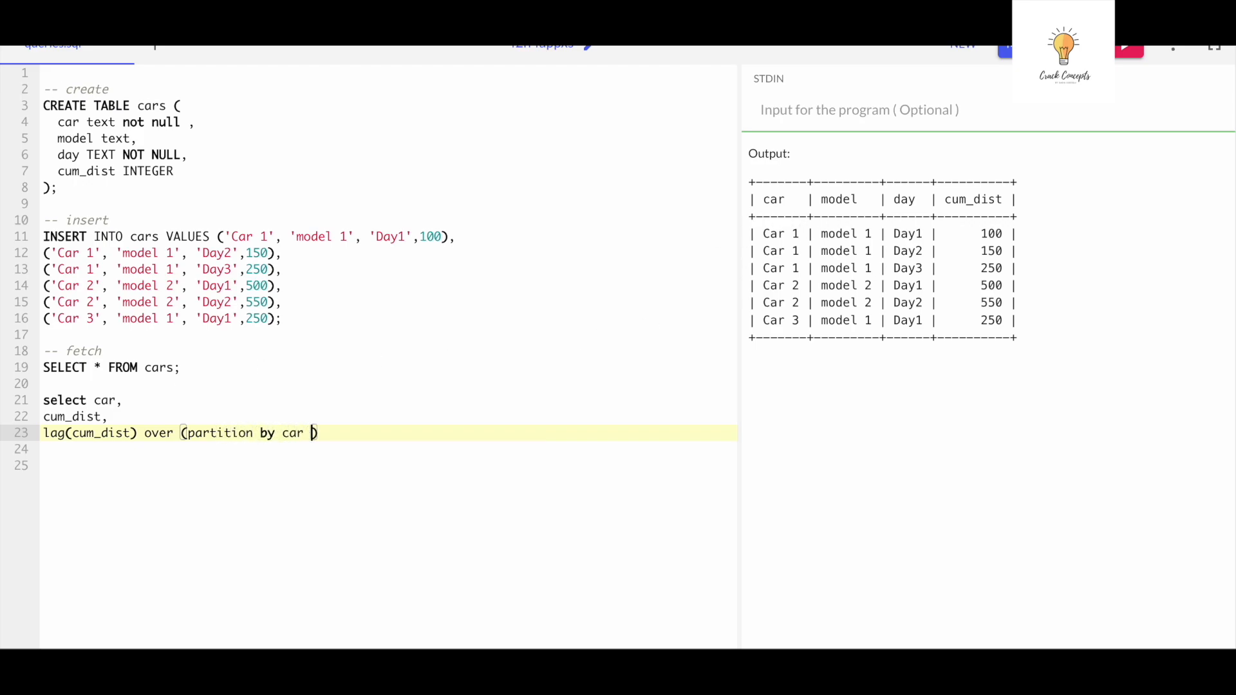
type("order b")
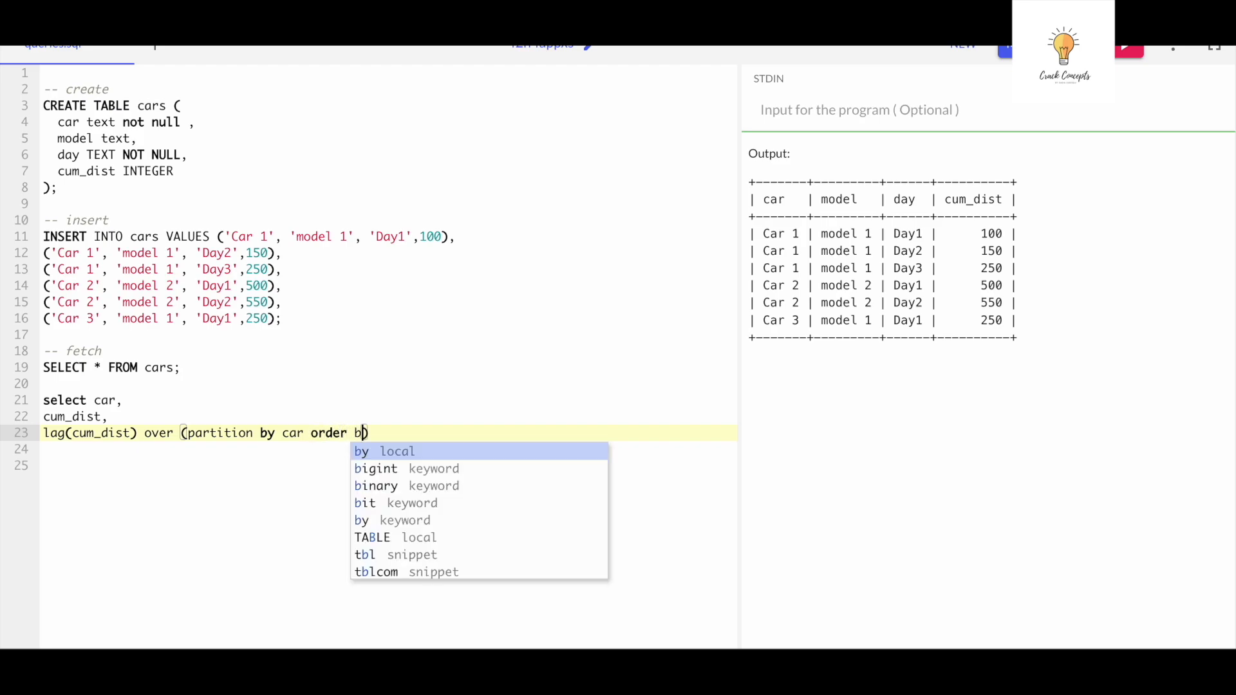
type("y")
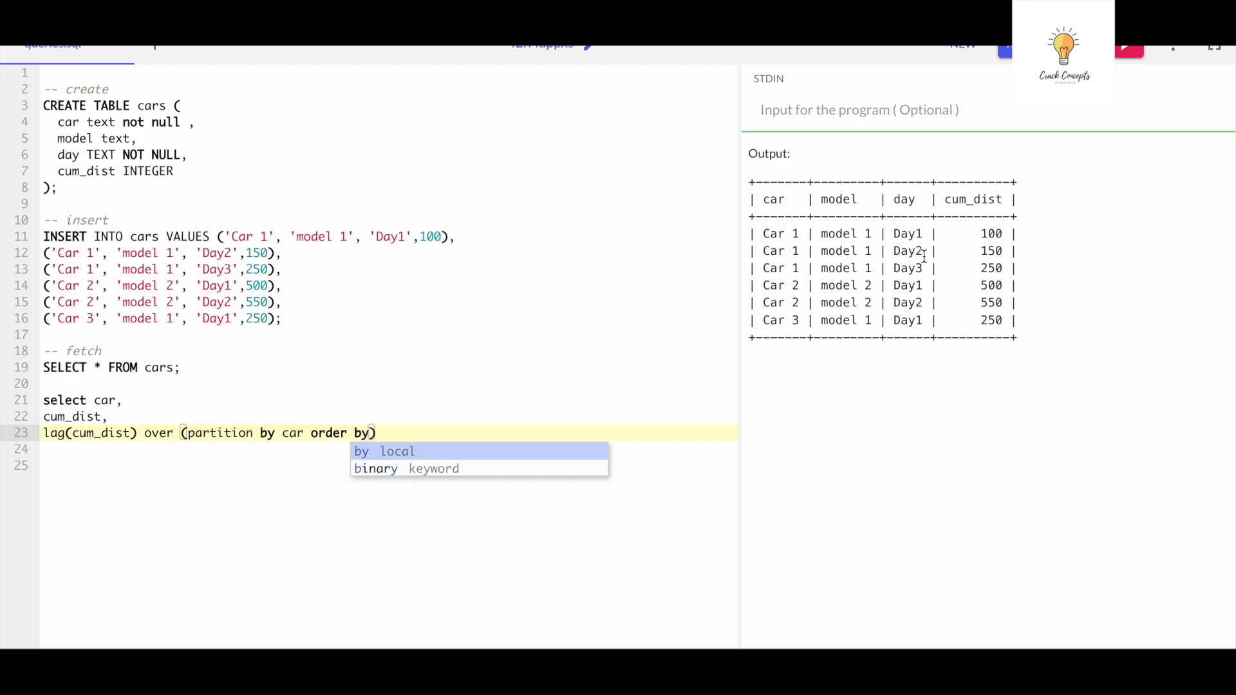
type("day")
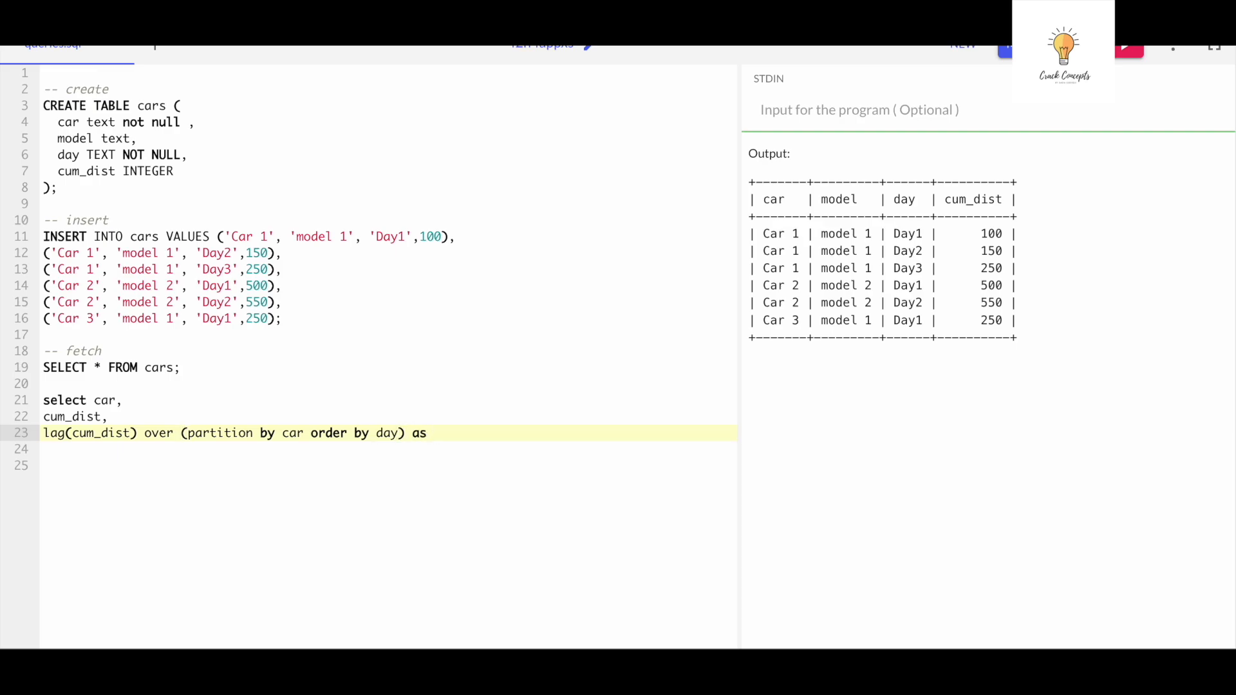
Alias the lagged column 'prev_cum_dist' and select it from cars.
type("'p")
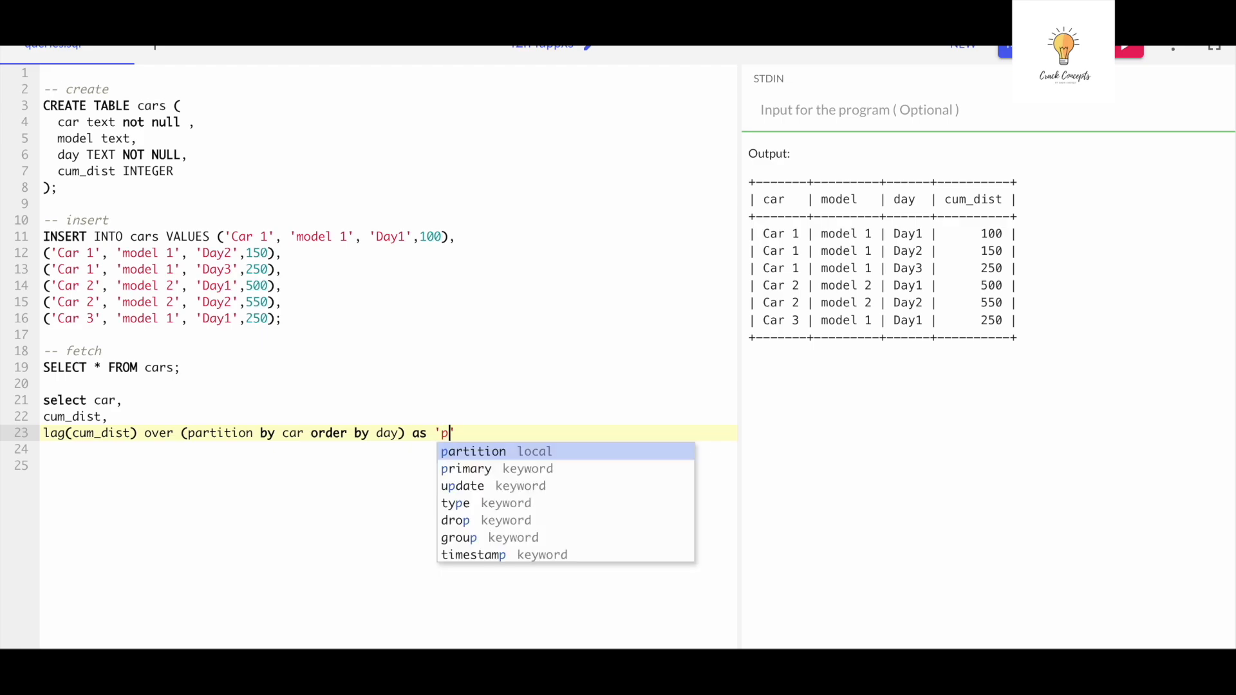
type("rev_cum")
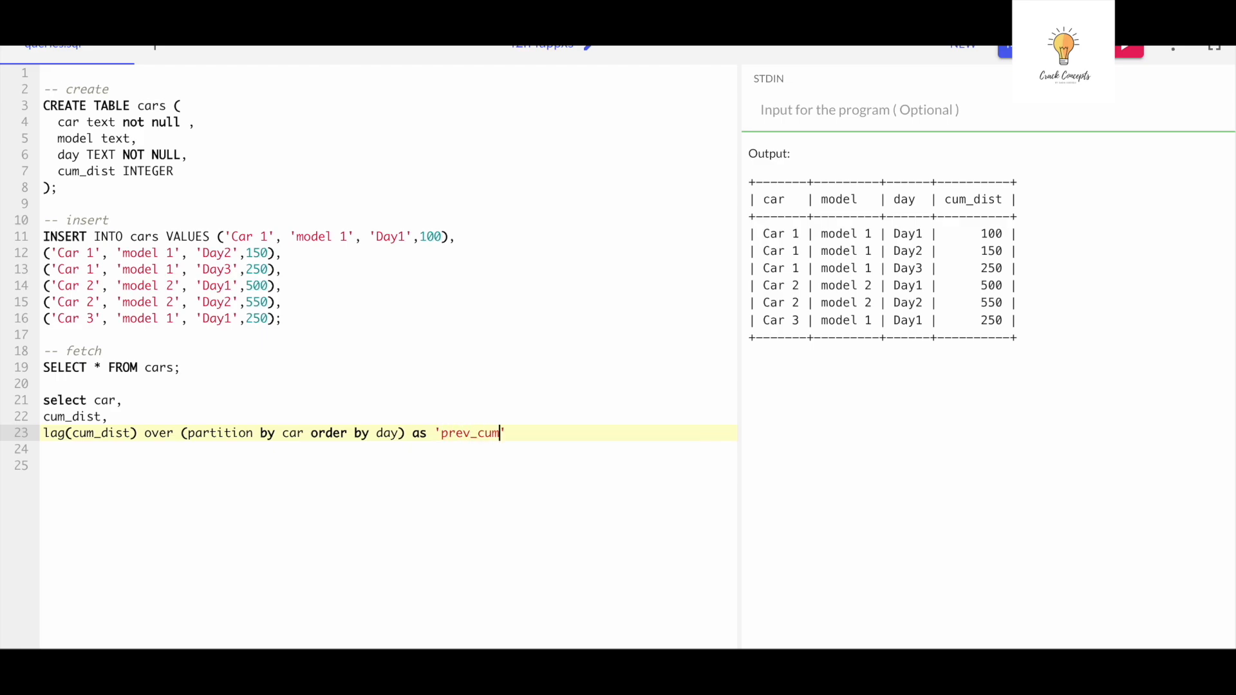
type("_dist")
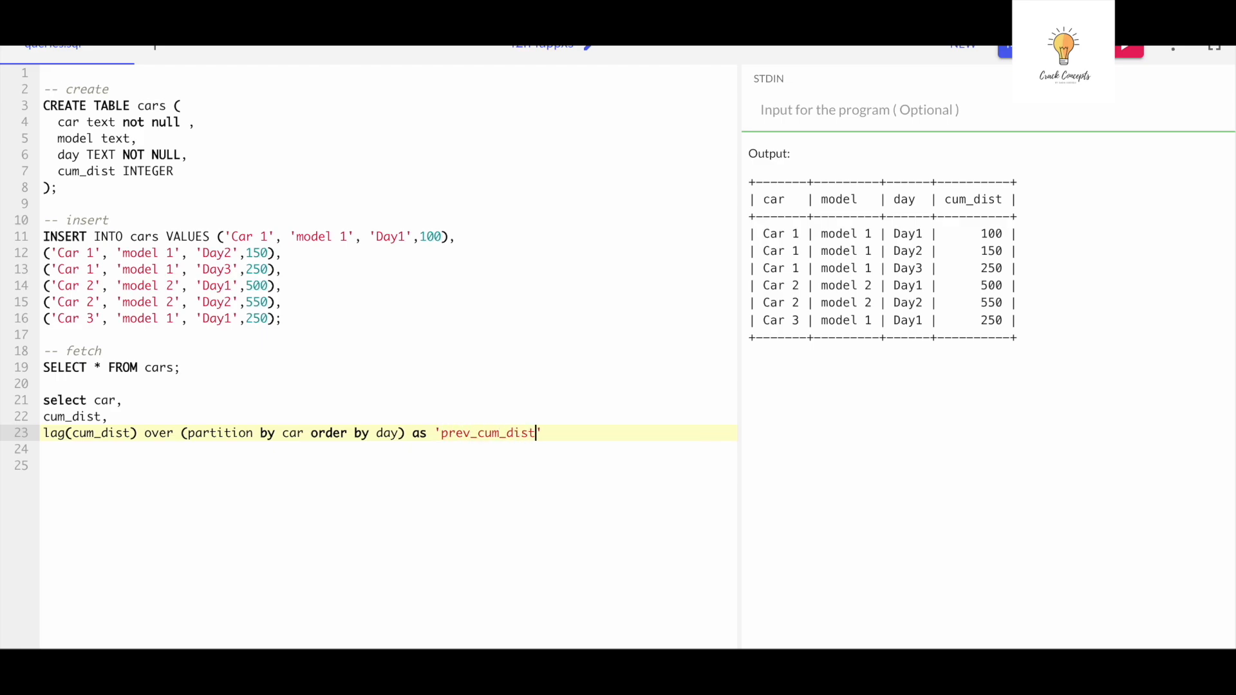
type("d")
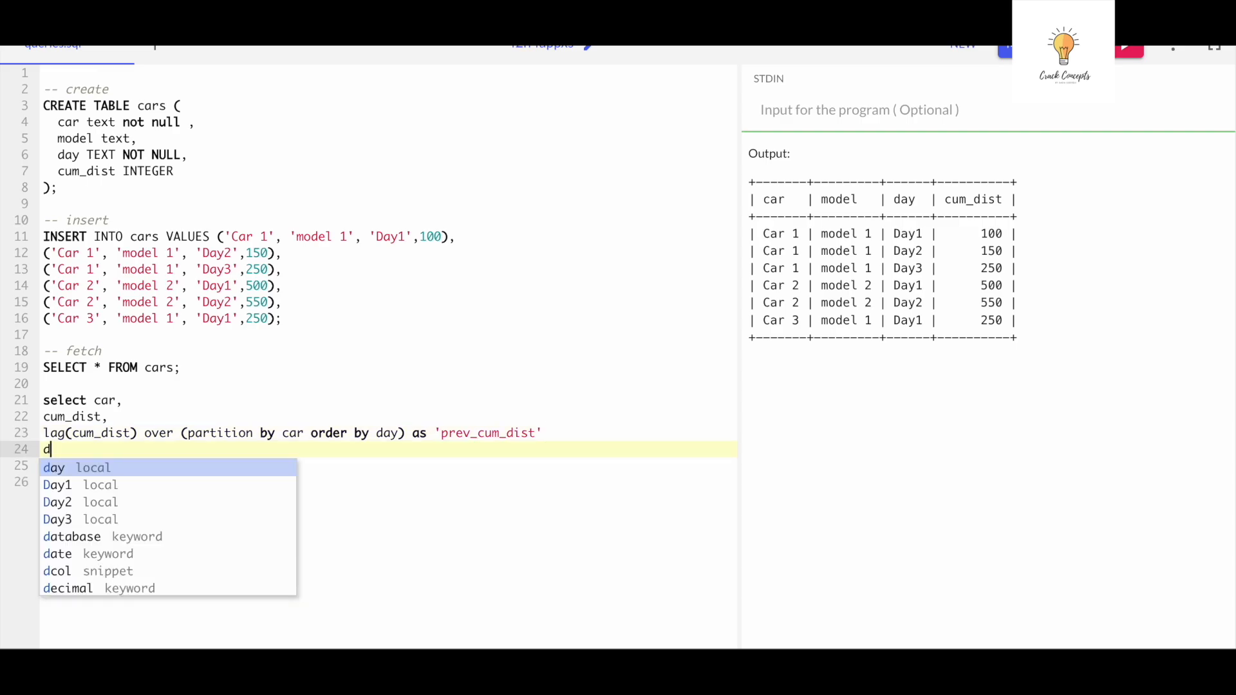
type("rom")
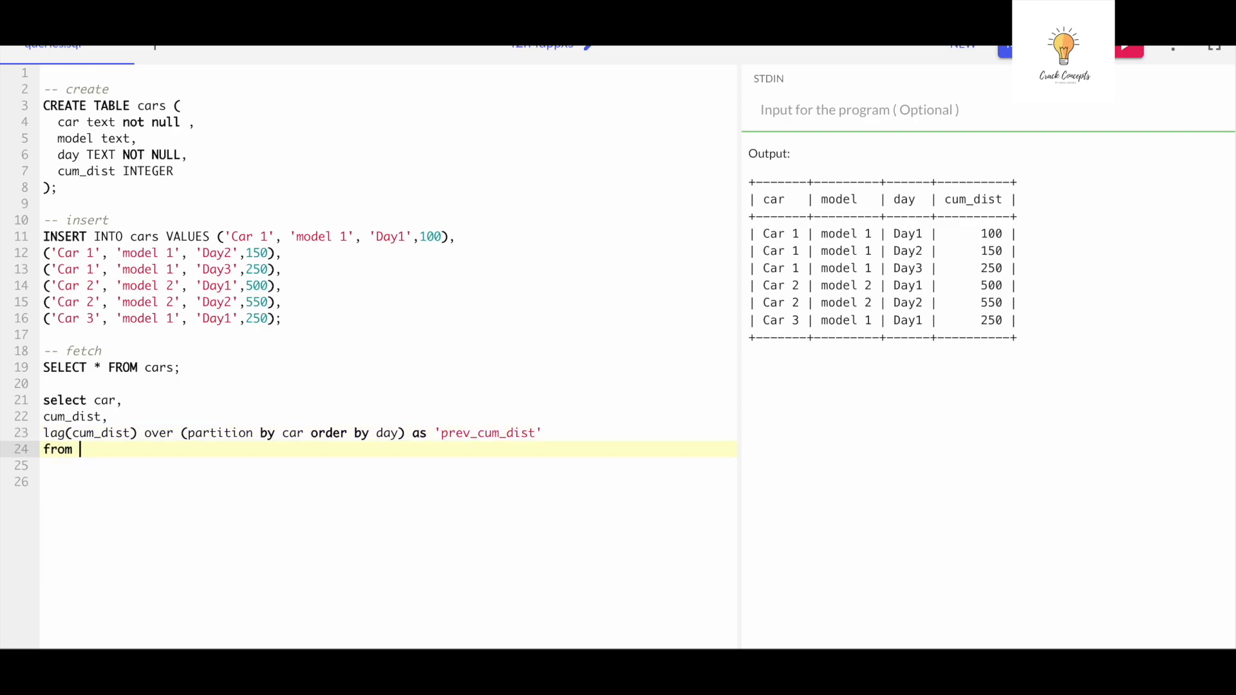
type("cars")
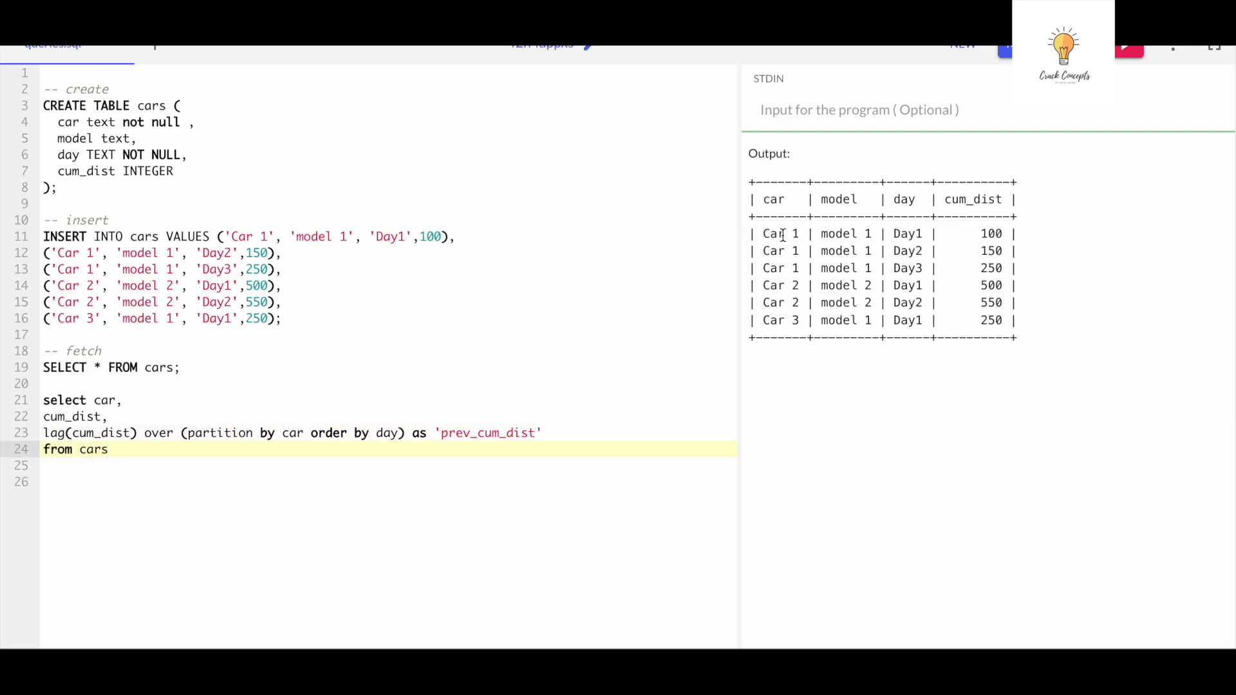
type(";")
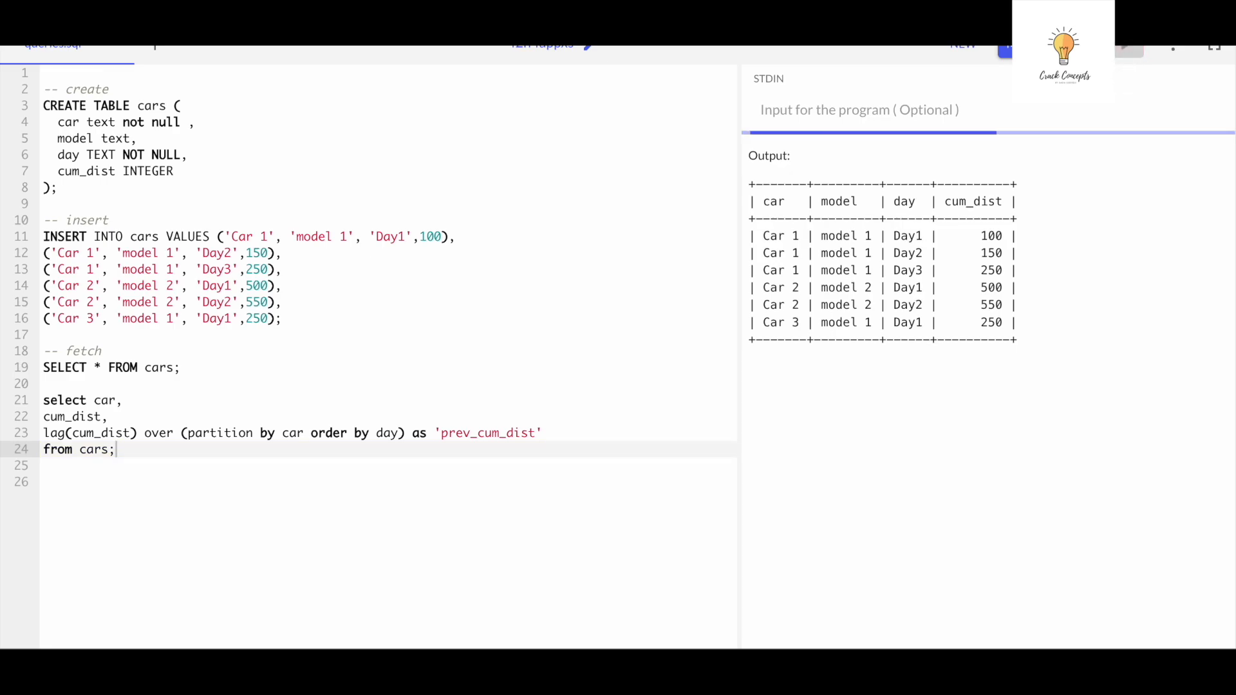
Run the queries to list prev_cum_dist per car, NULL on first days.
left_click(1127, 45)
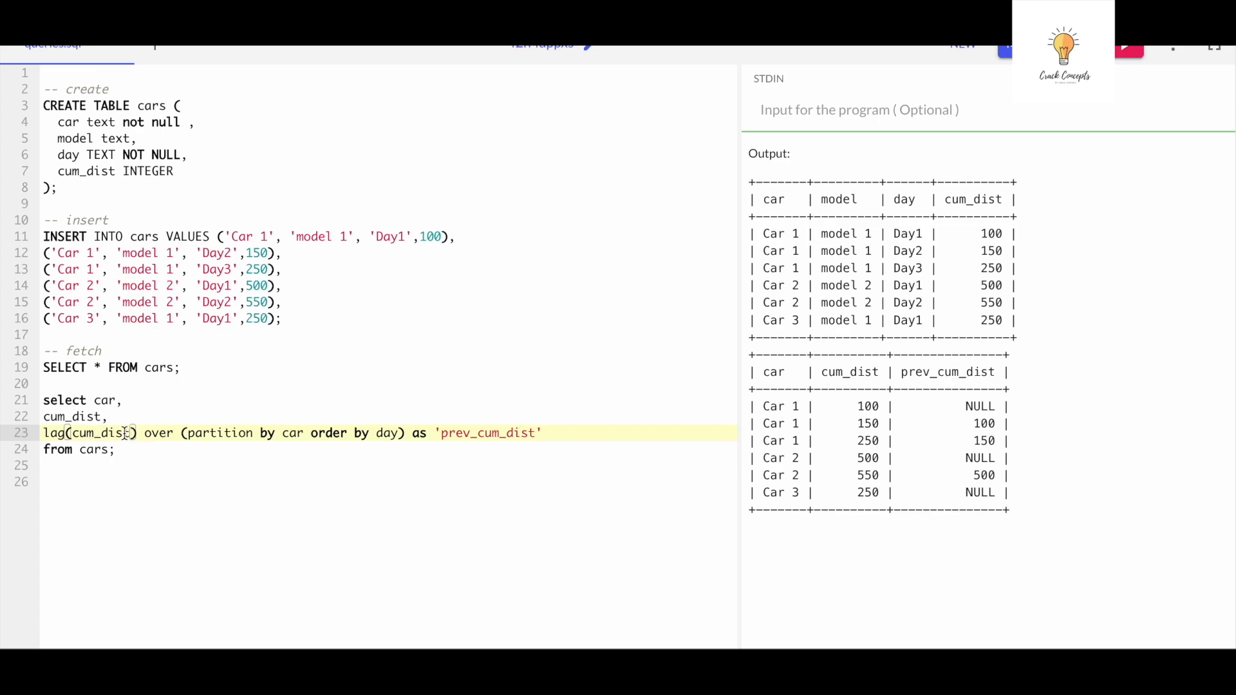
Change the call to lag(cum_dist,1,0) so first days default to 0.
type(",")
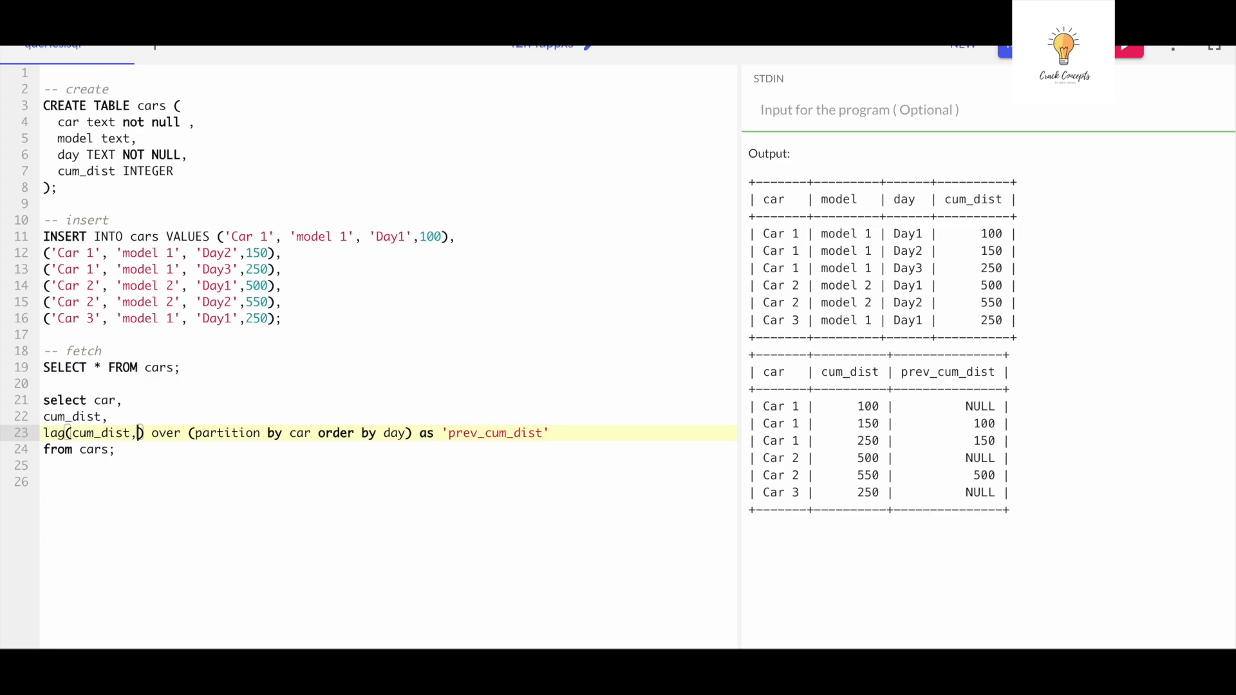
type("1")
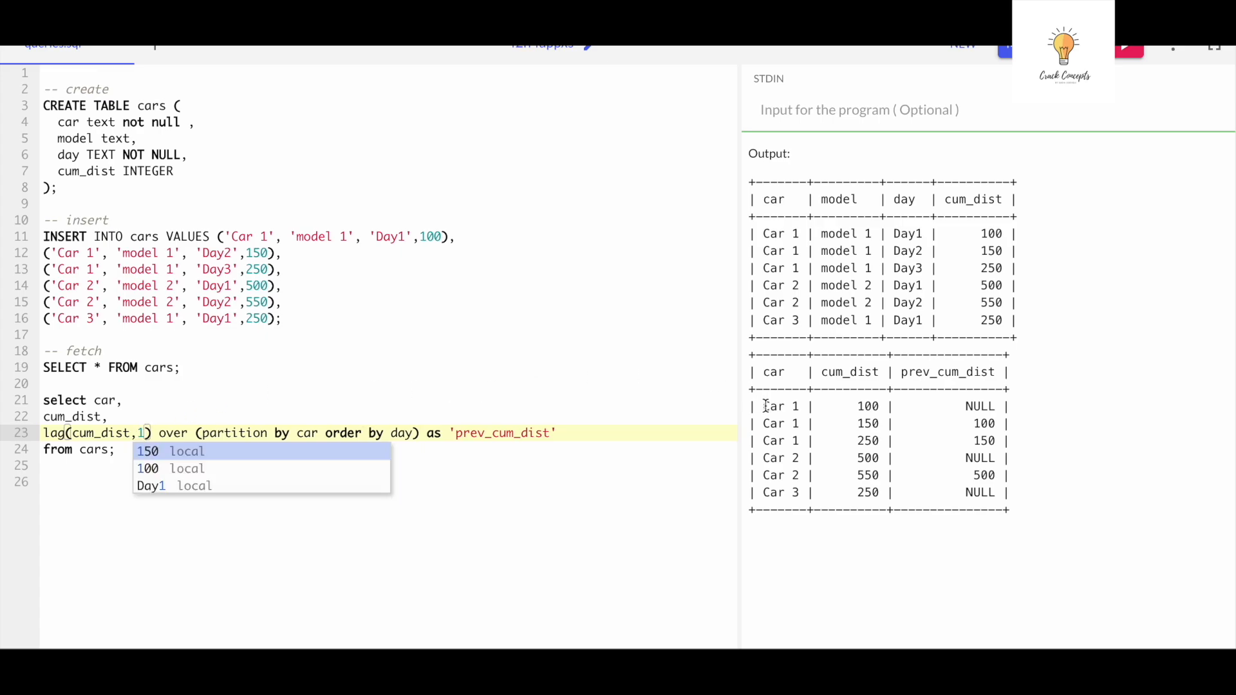
mouse_move(682, 365)
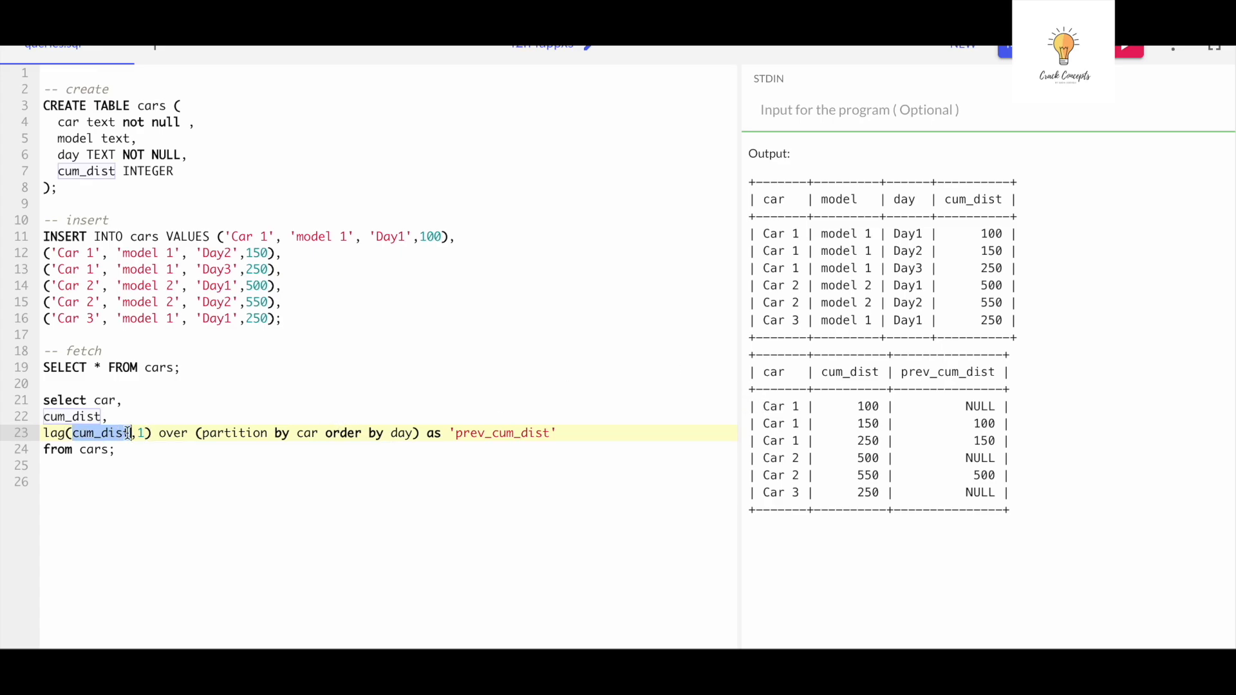
type(",")
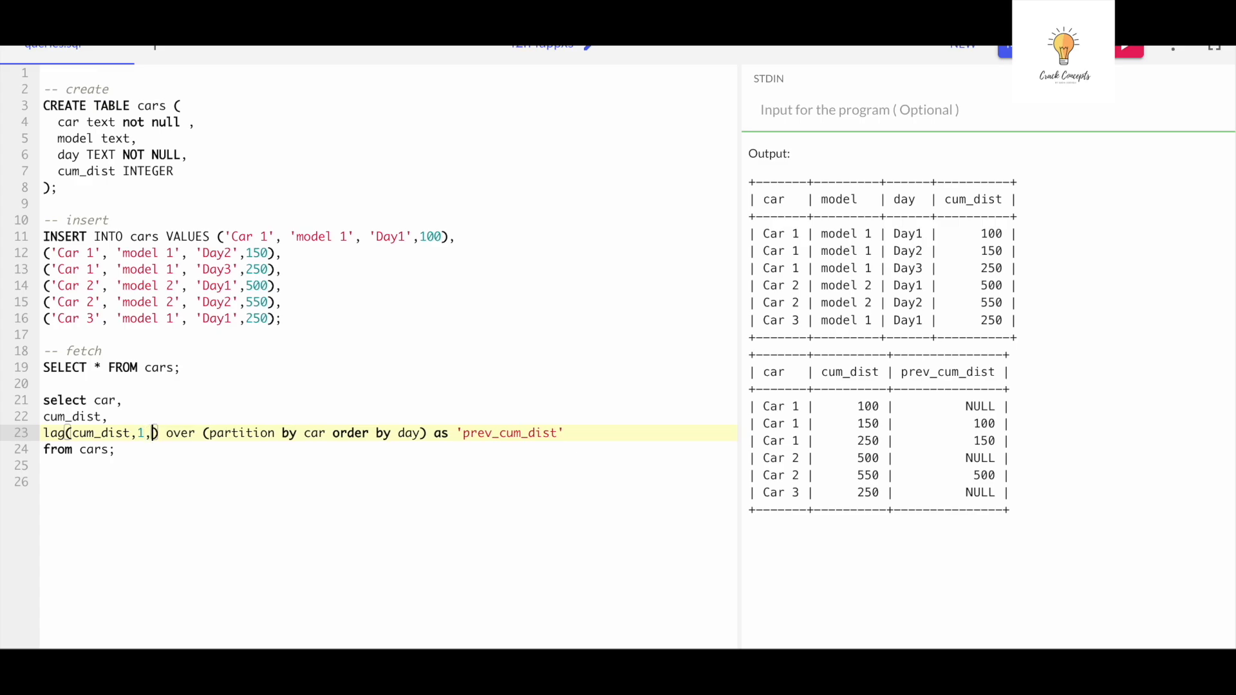
type("0")
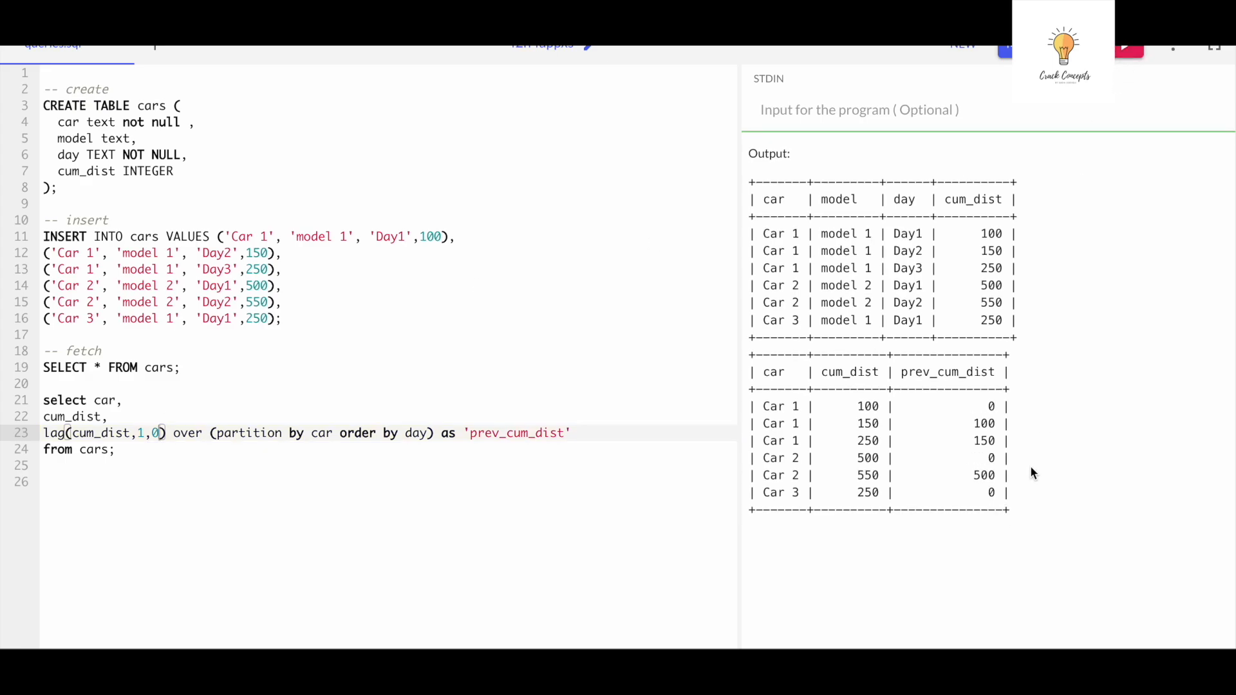
mouse_move(972, 420)
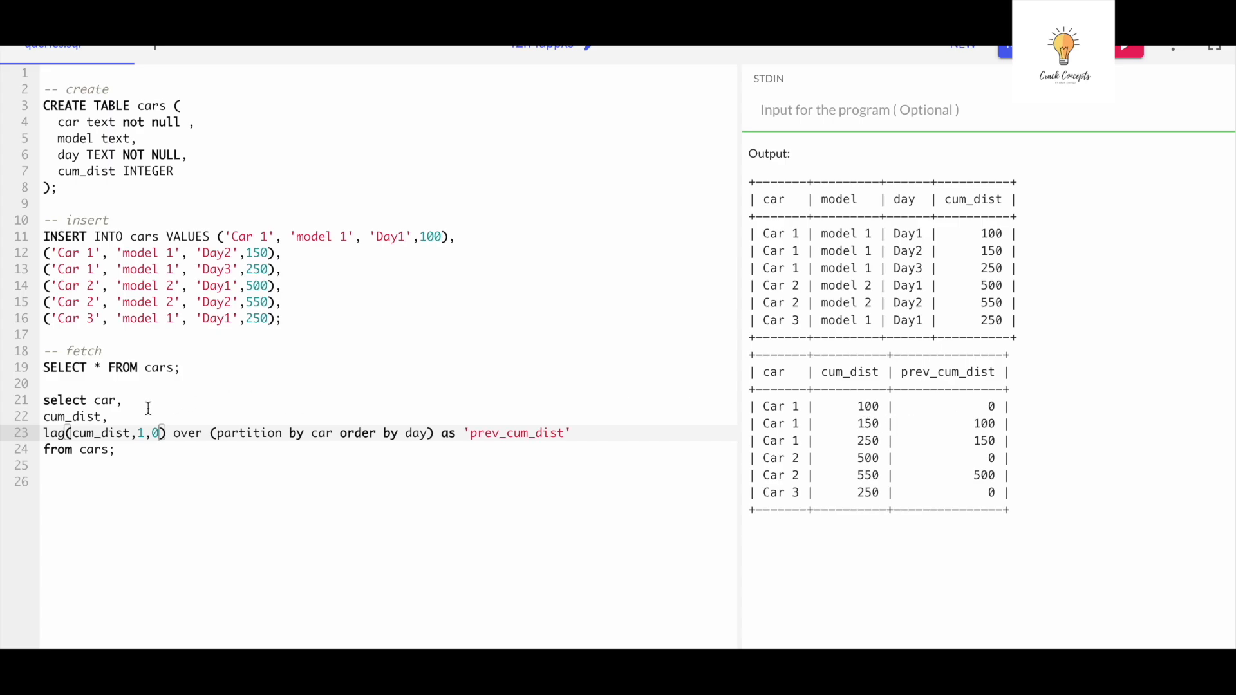
Add day to the select list and rerun the lag query.
type("day,")
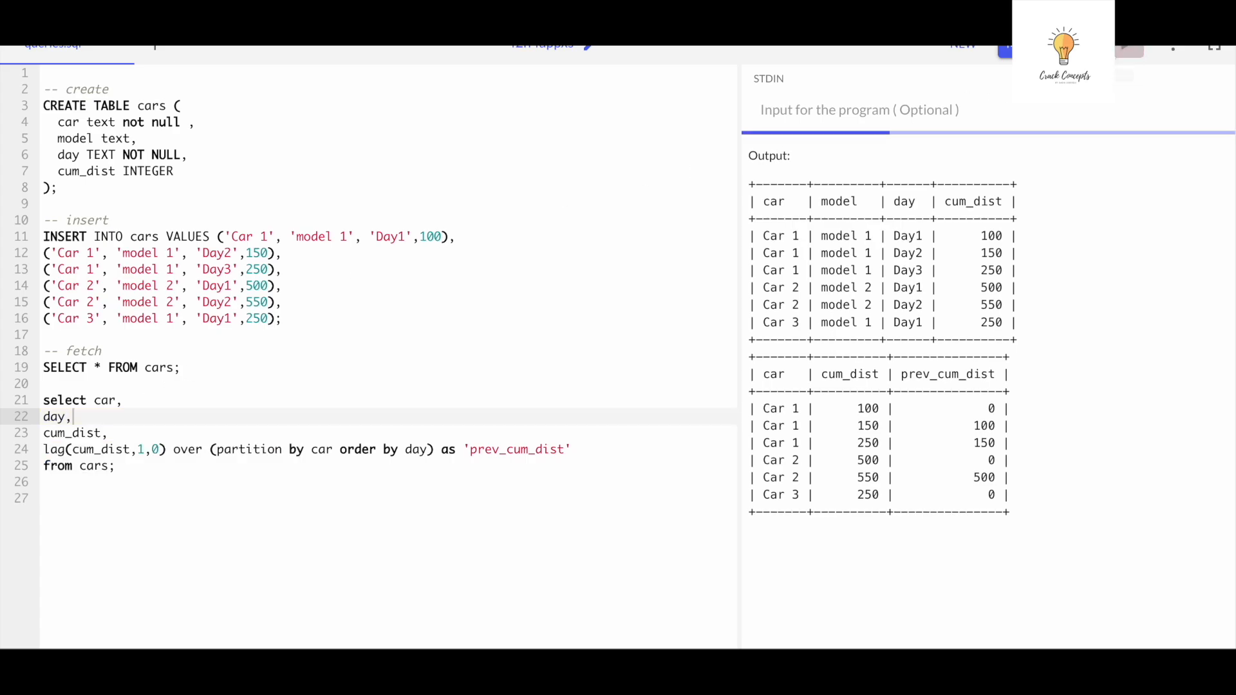
left_click(1126, 45)
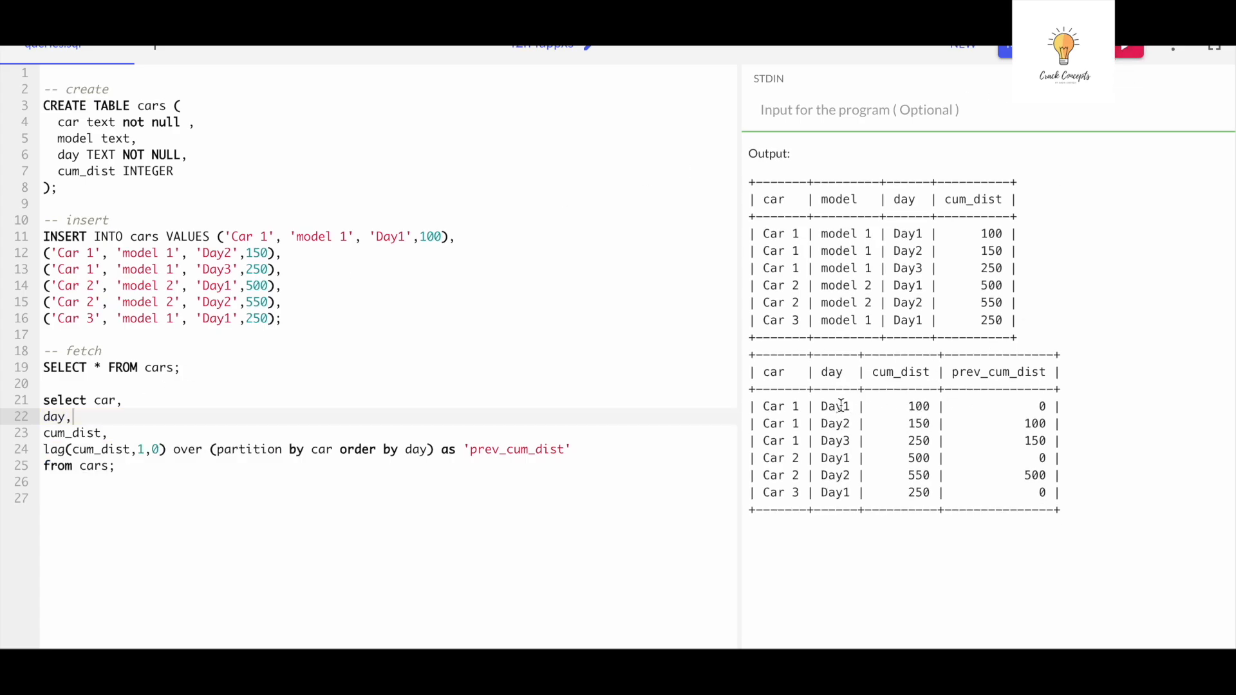
mouse_move(1058, 406)
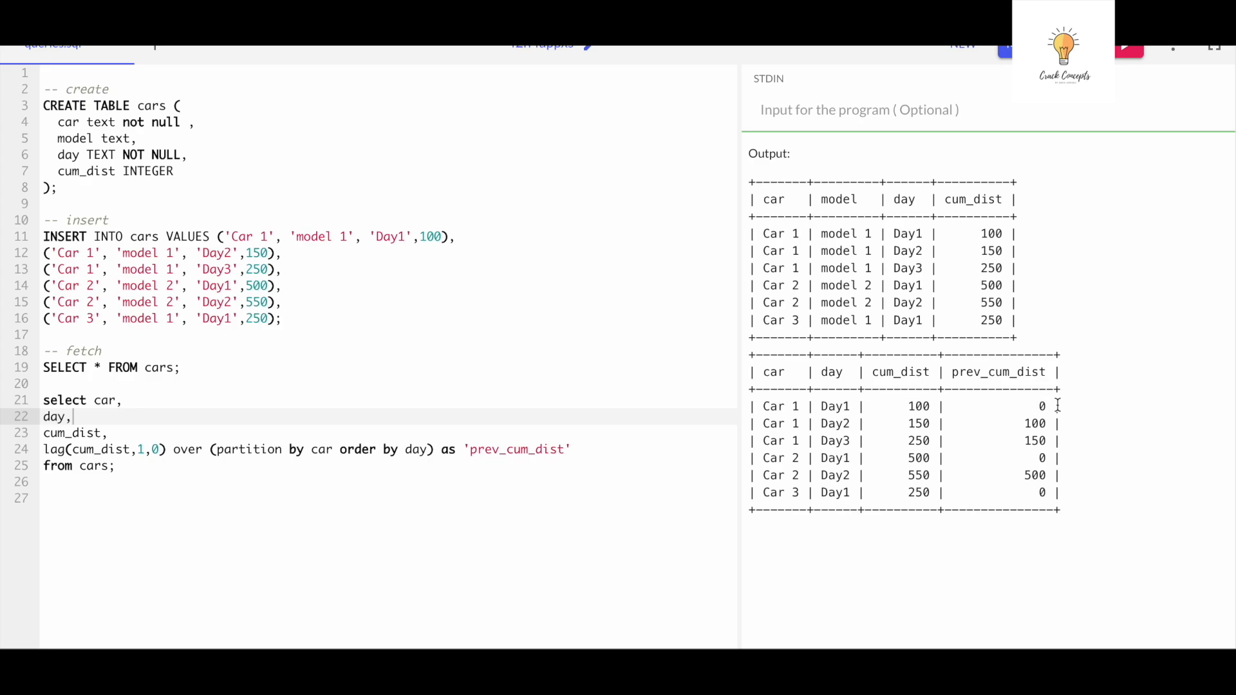
mouse_move(1108, 438)
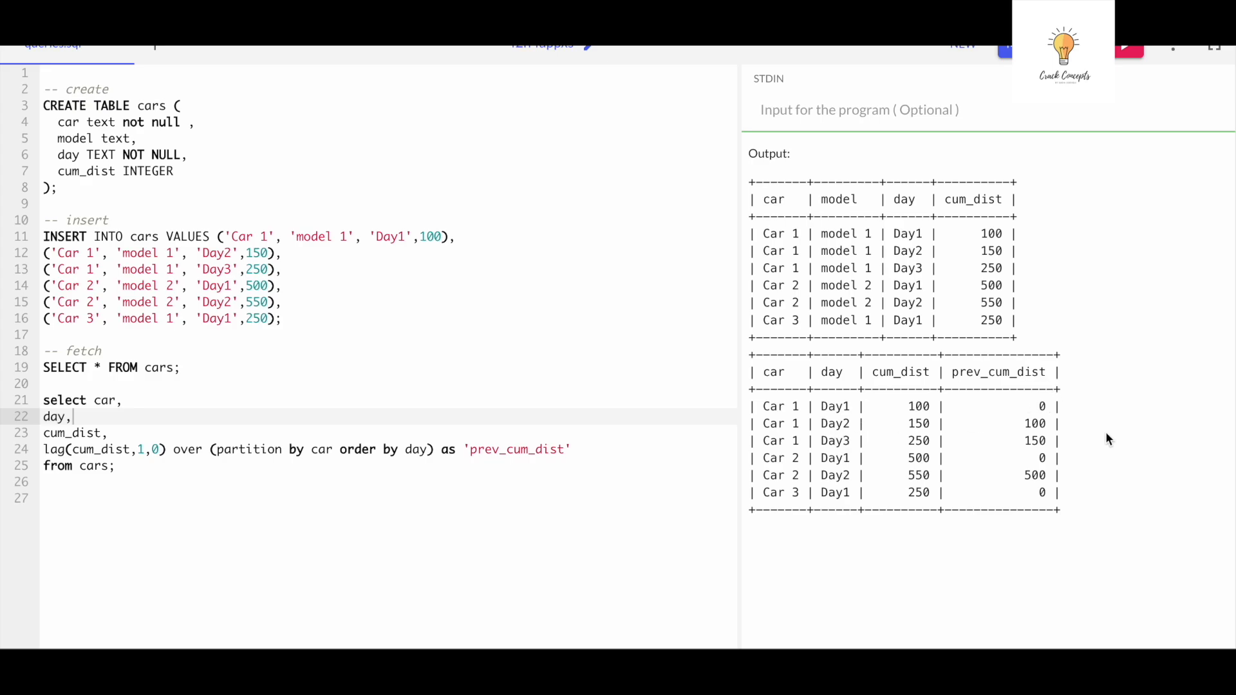
mouse_move(1041, 446)
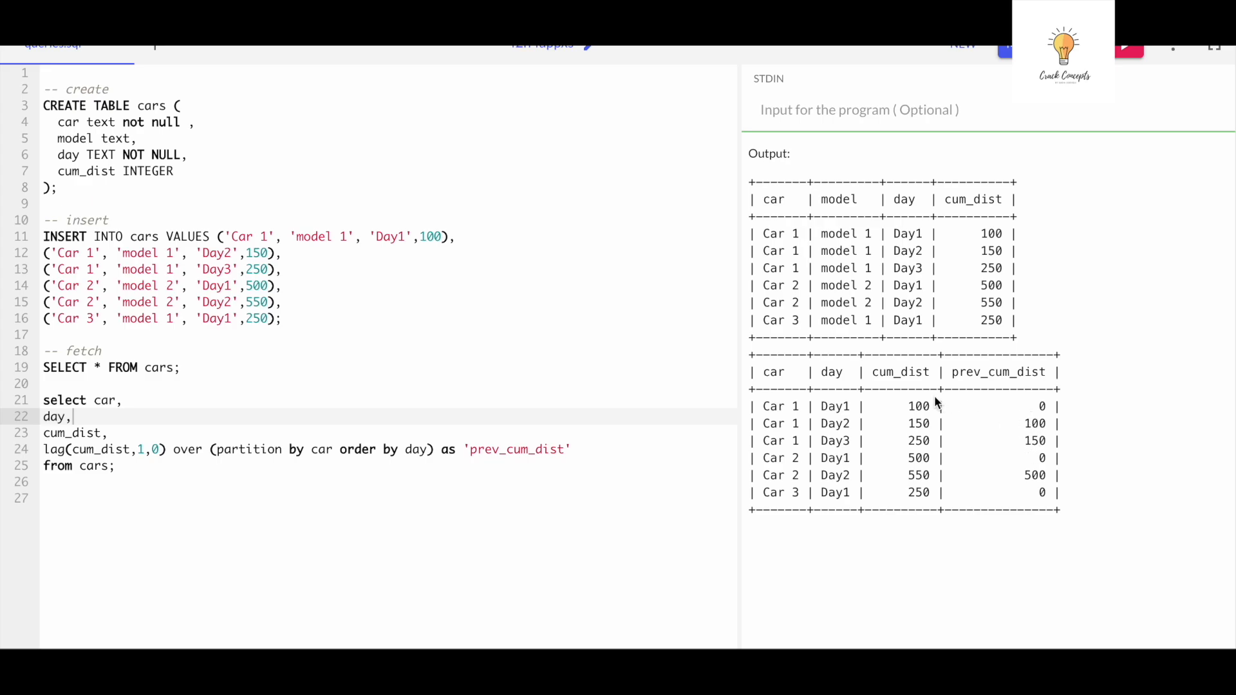
mouse_move(1029, 447)
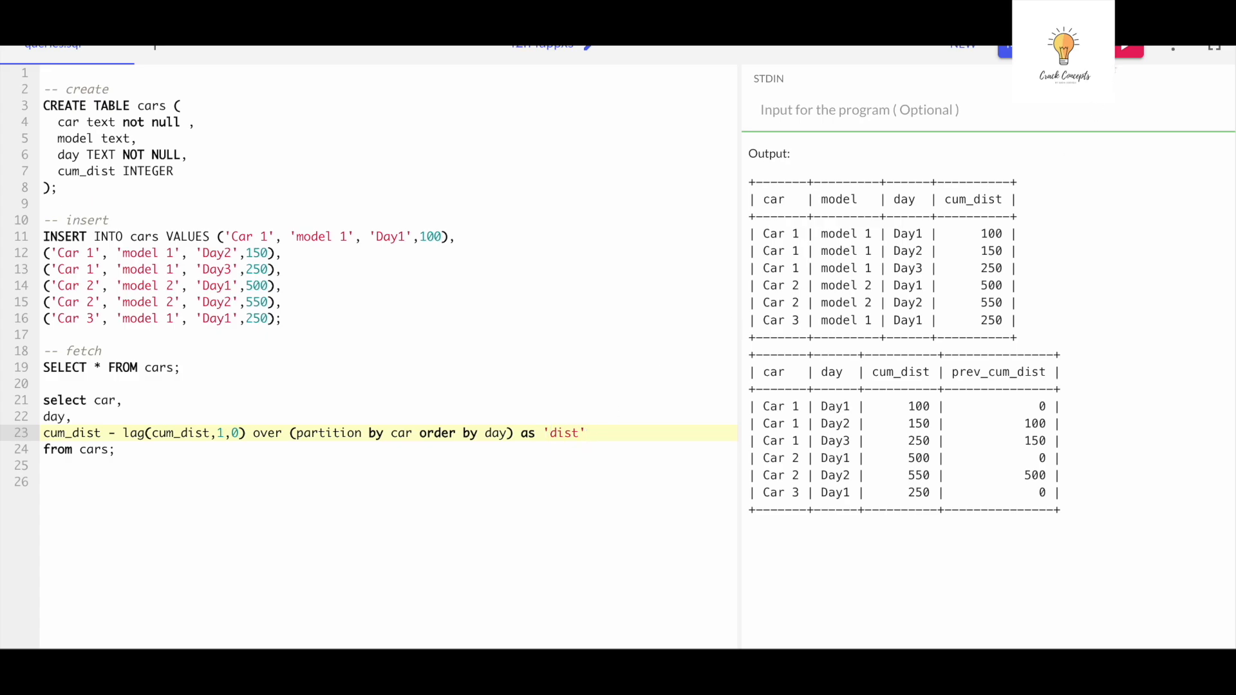
Run the updated query to output car, day and per-day dist (100, 50, 100...).
left_click(1126, 46)
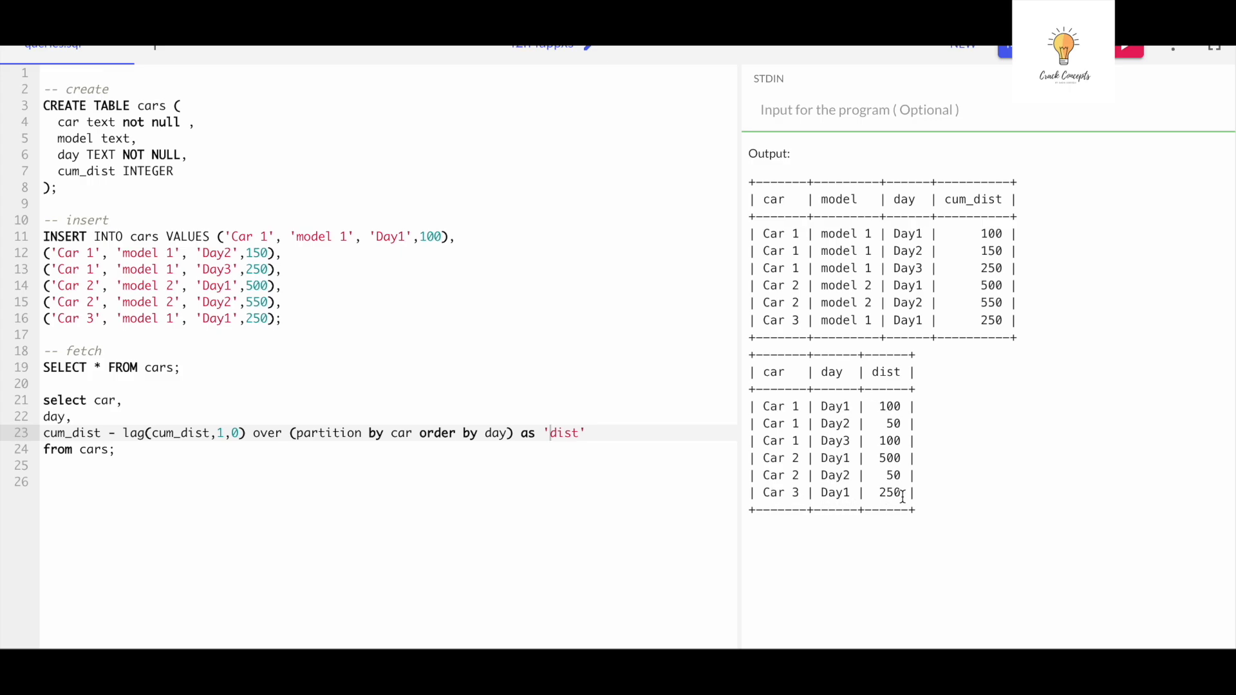
mouse_move(1114, 178)
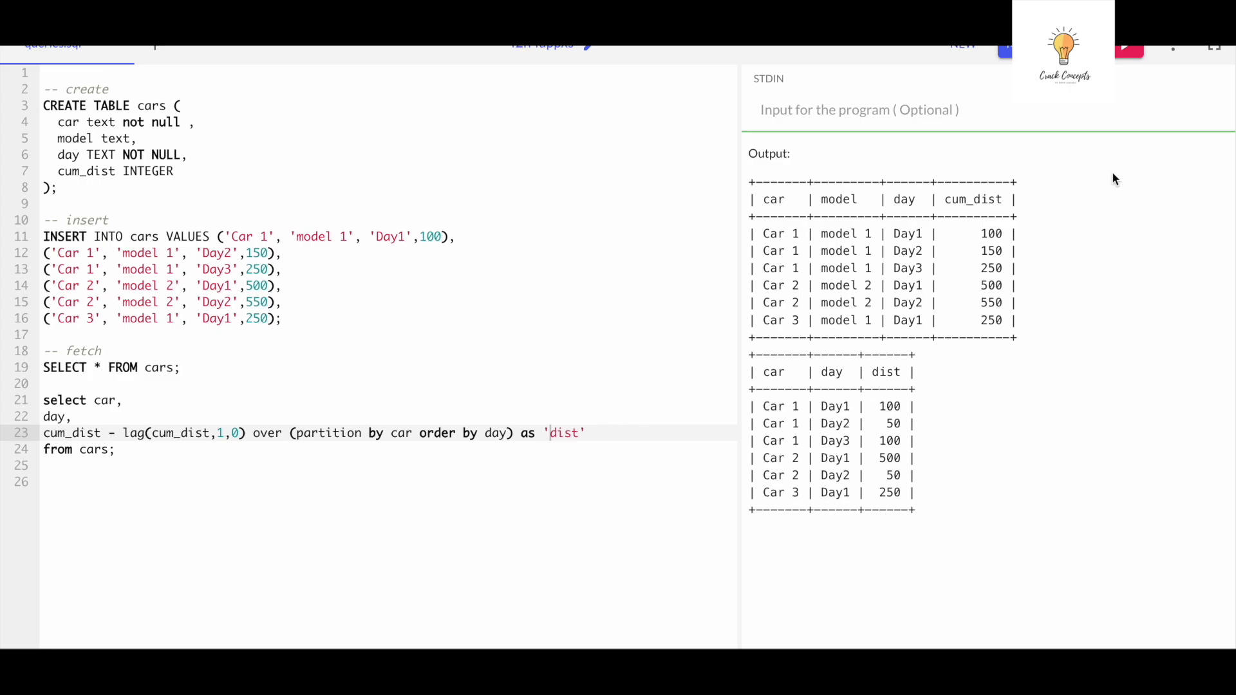